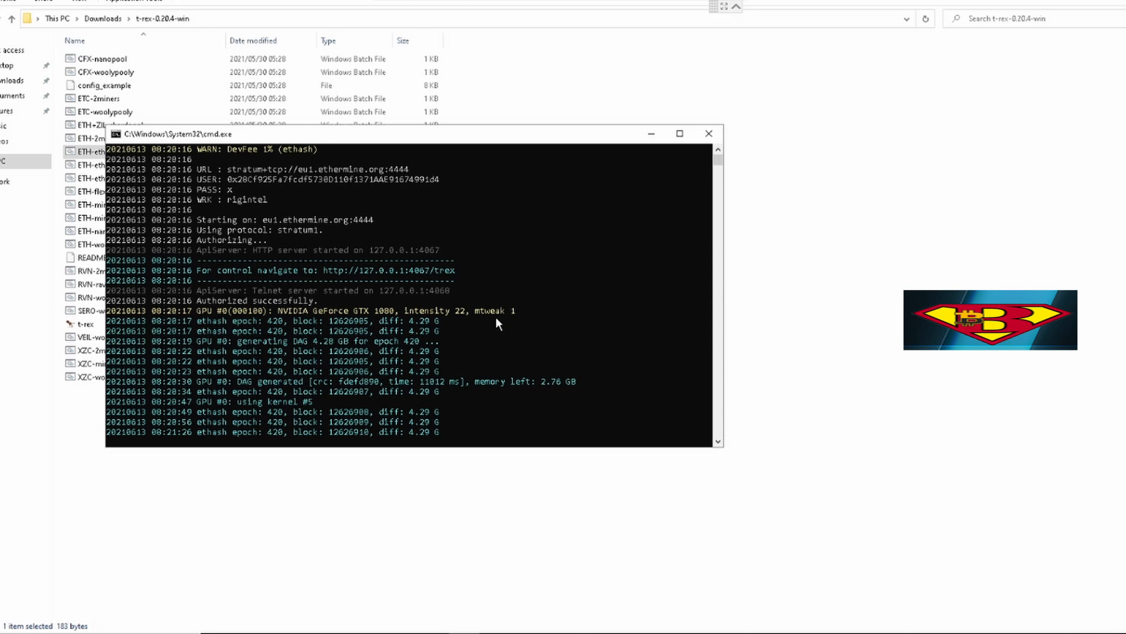
pyautogui.moveTo(506, 324)
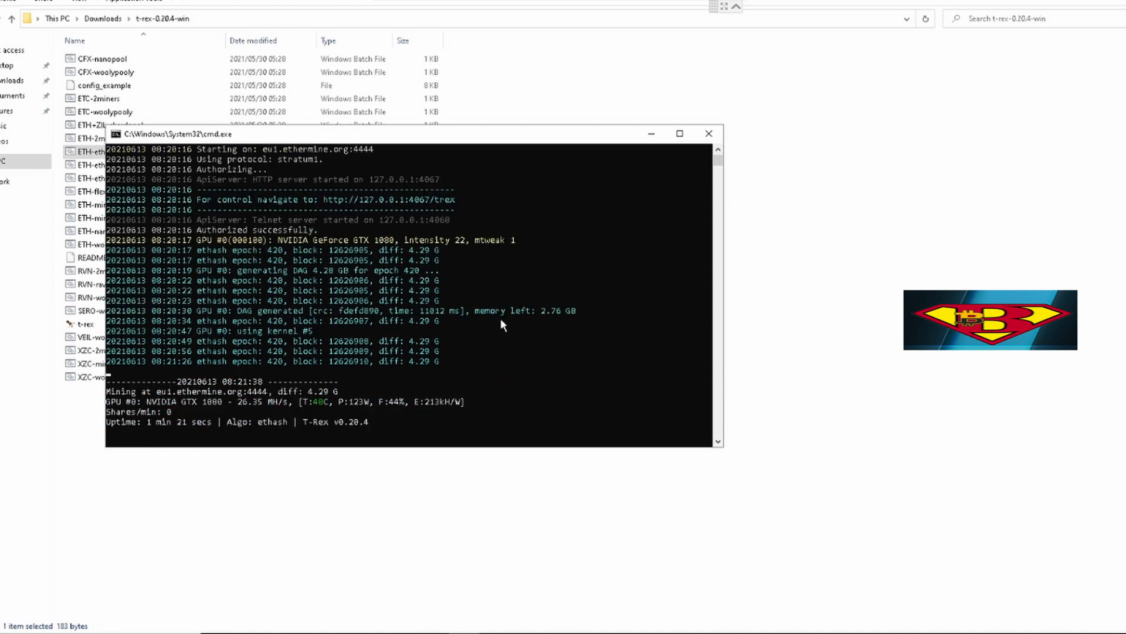
pyautogui.moveTo(509, 266)
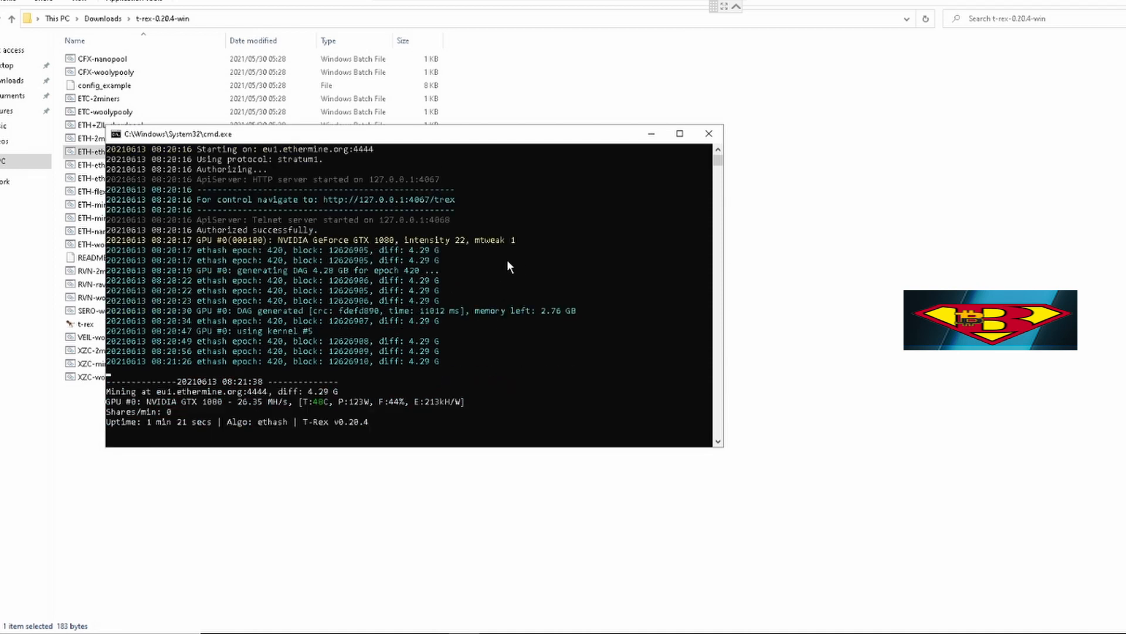
pyautogui.moveTo(498, 257)
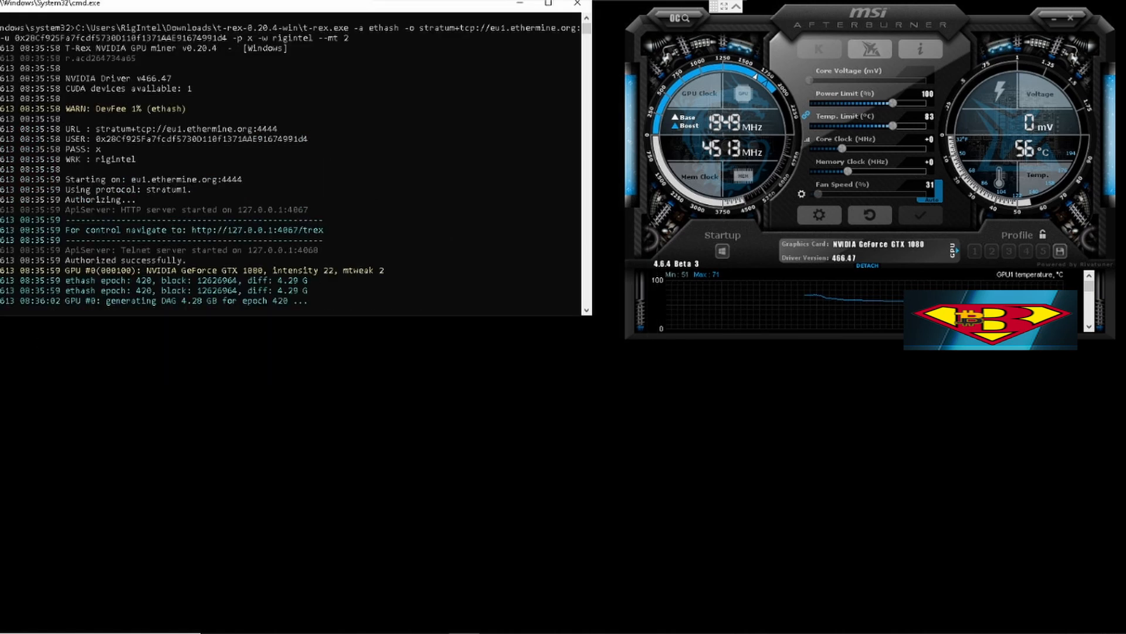
pyautogui.moveTo(358, 279)
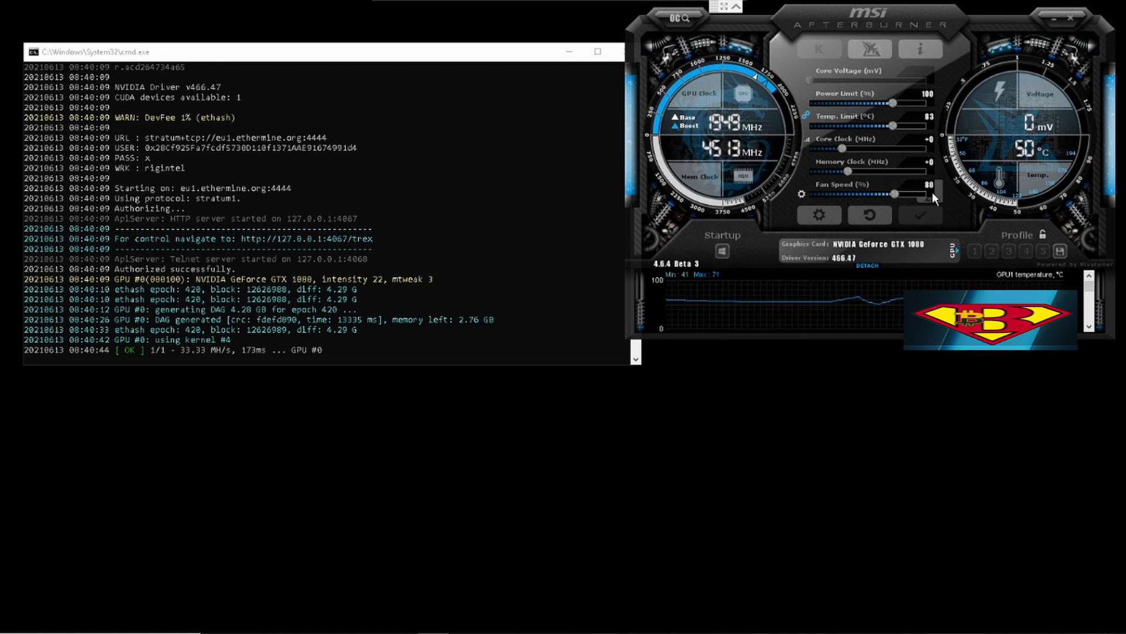
pyautogui.moveTo(991, 208)
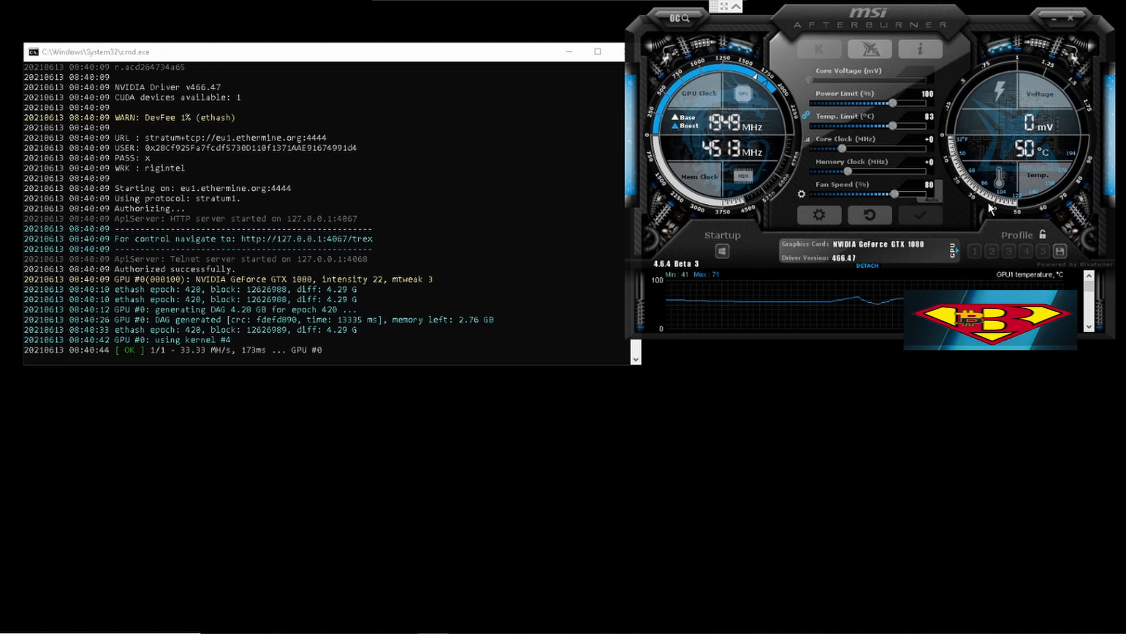
pyautogui.moveTo(1031, 164)
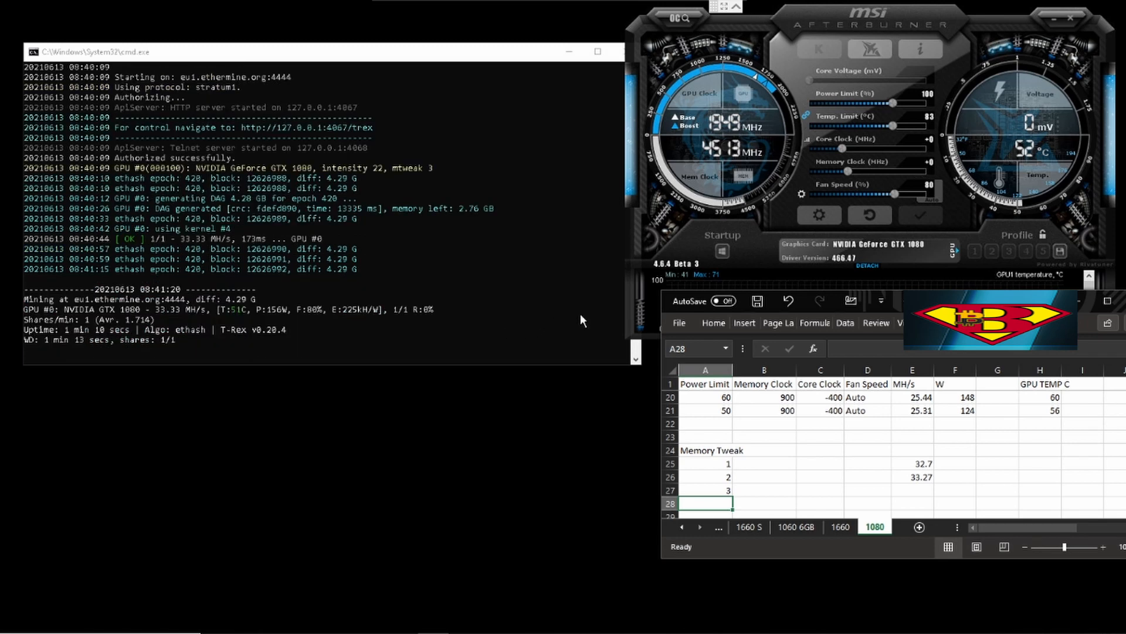
pyautogui.moveTo(559, 320)
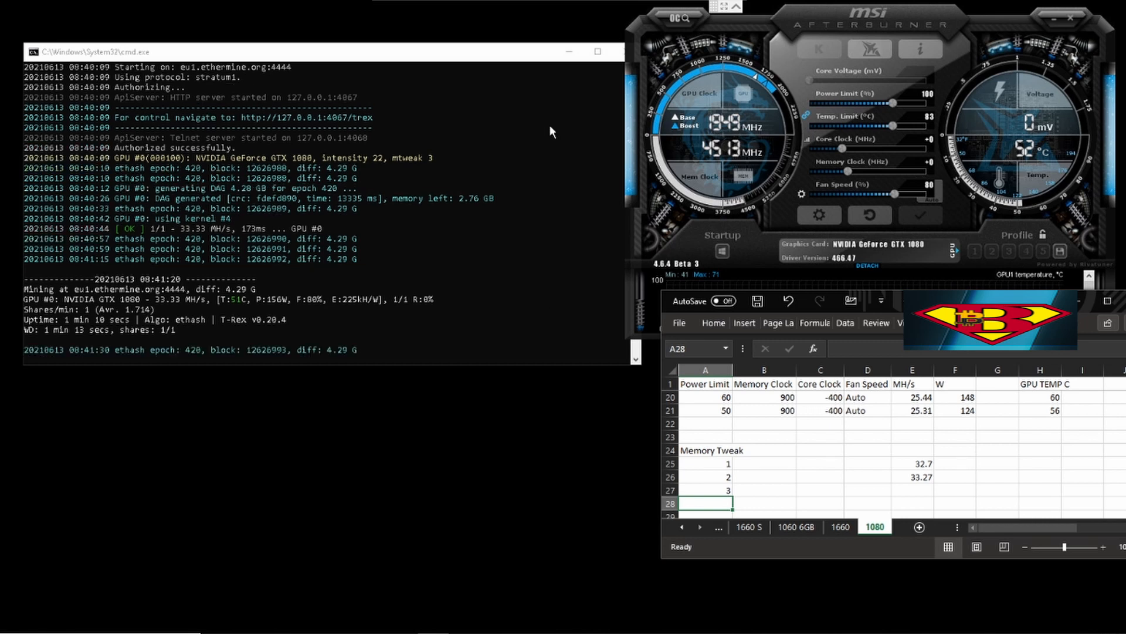
pyautogui.moveTo(84, 316)
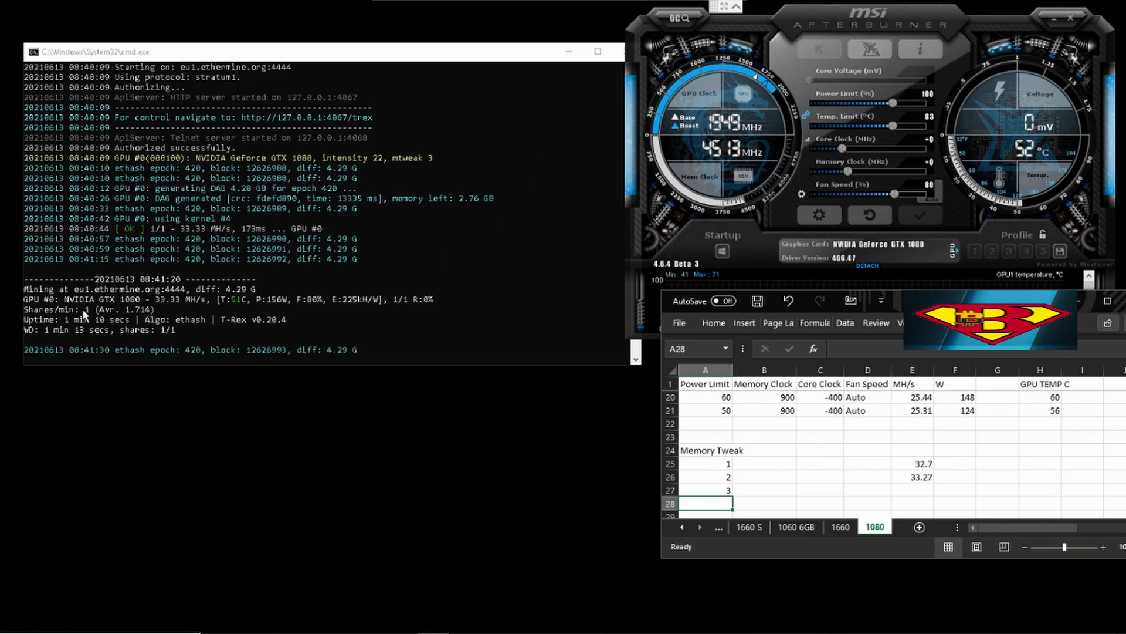
pyautogui.moveTo(110, 327)
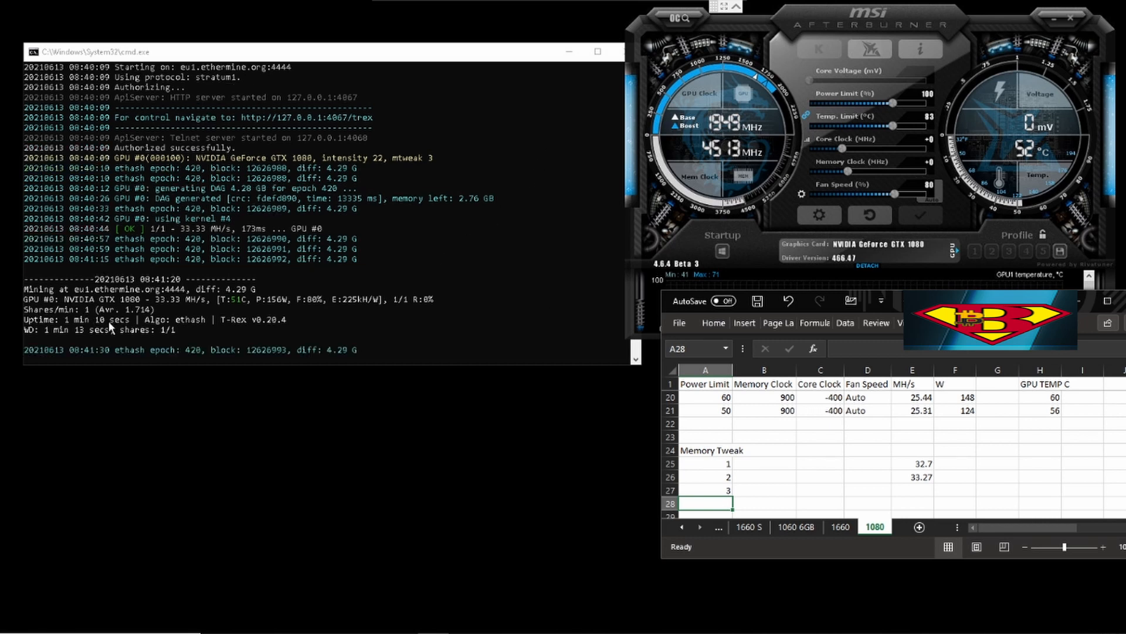
pyautogui.moveTo(505, 330)
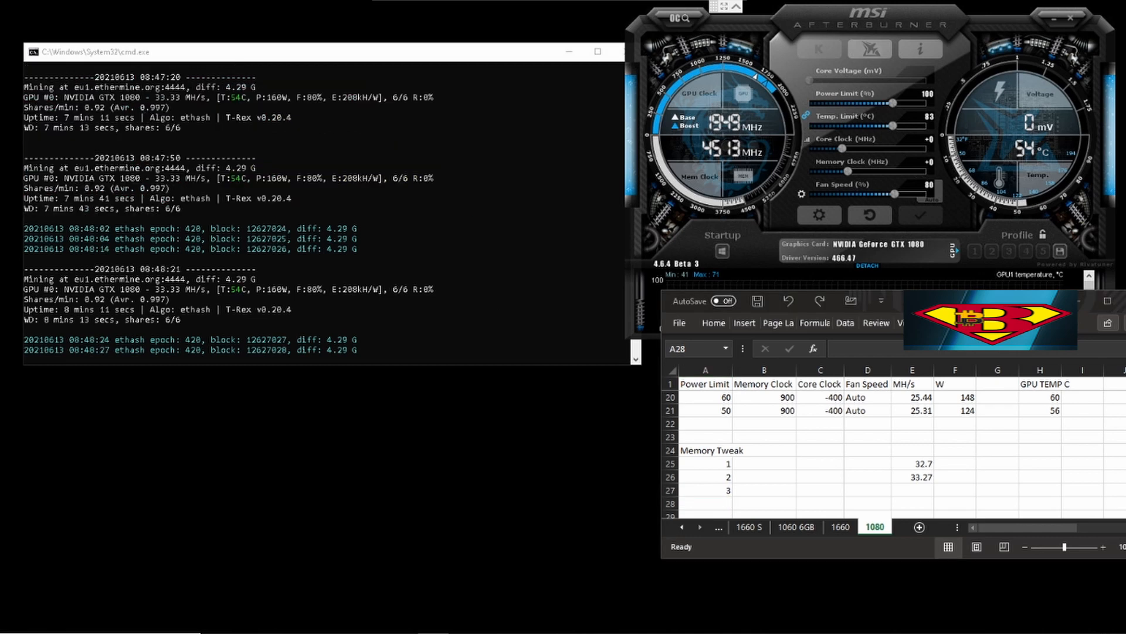
pyautogui.moveTo(858, 497)
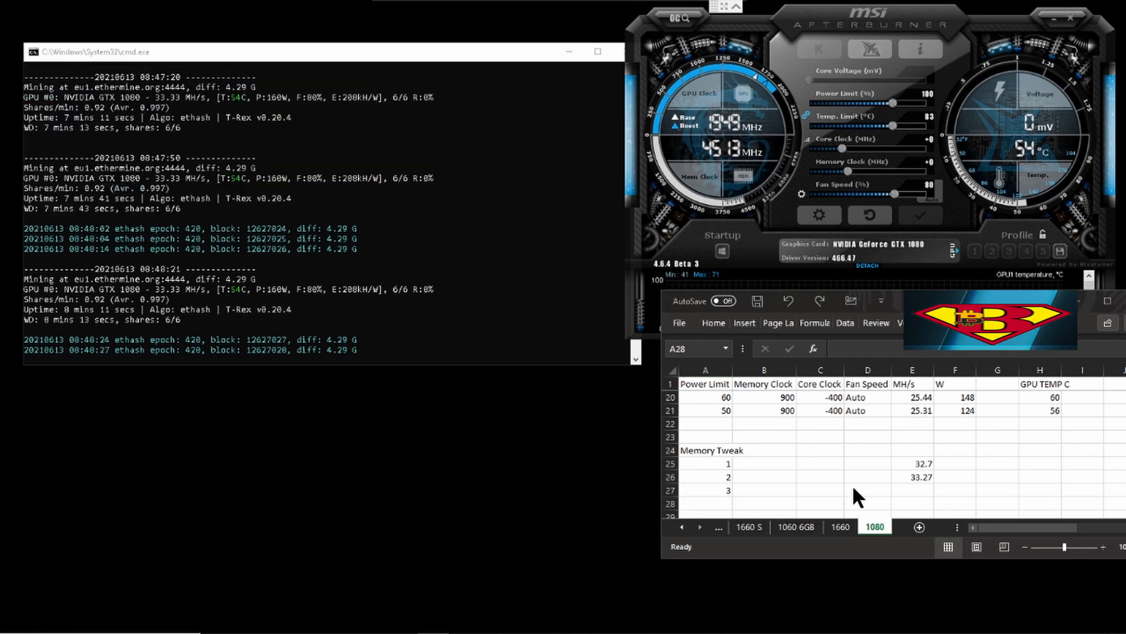
pyautogui.moveTo(923, 497)
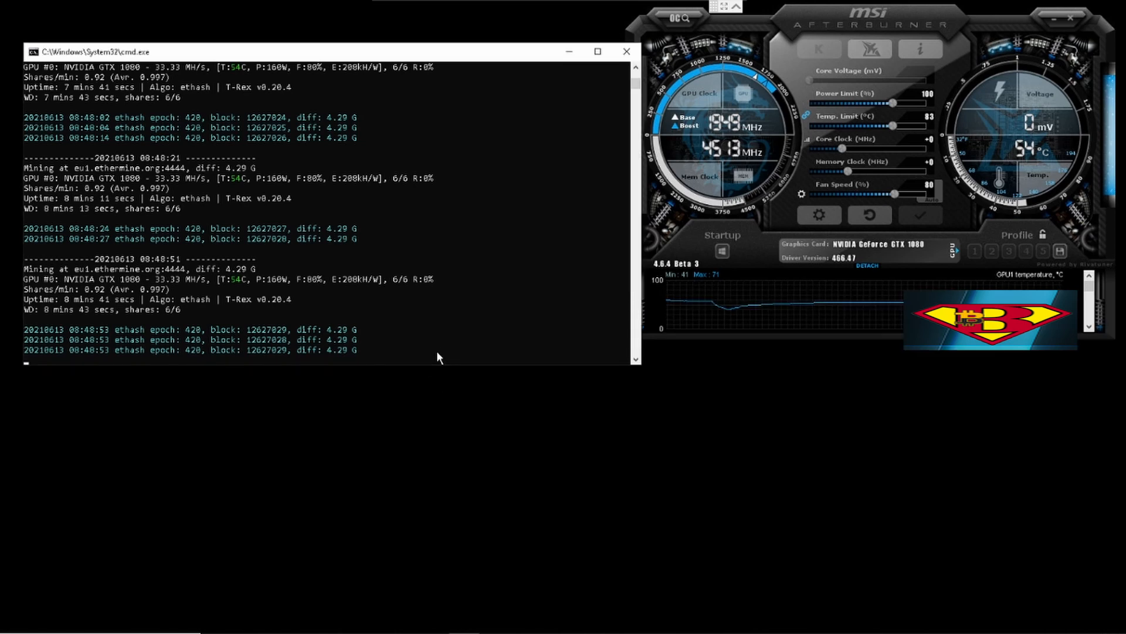
# Step: Stop the running miner and open the context menu for ETH-ethermine - Copy
pyautogui.press('ctrl+c')
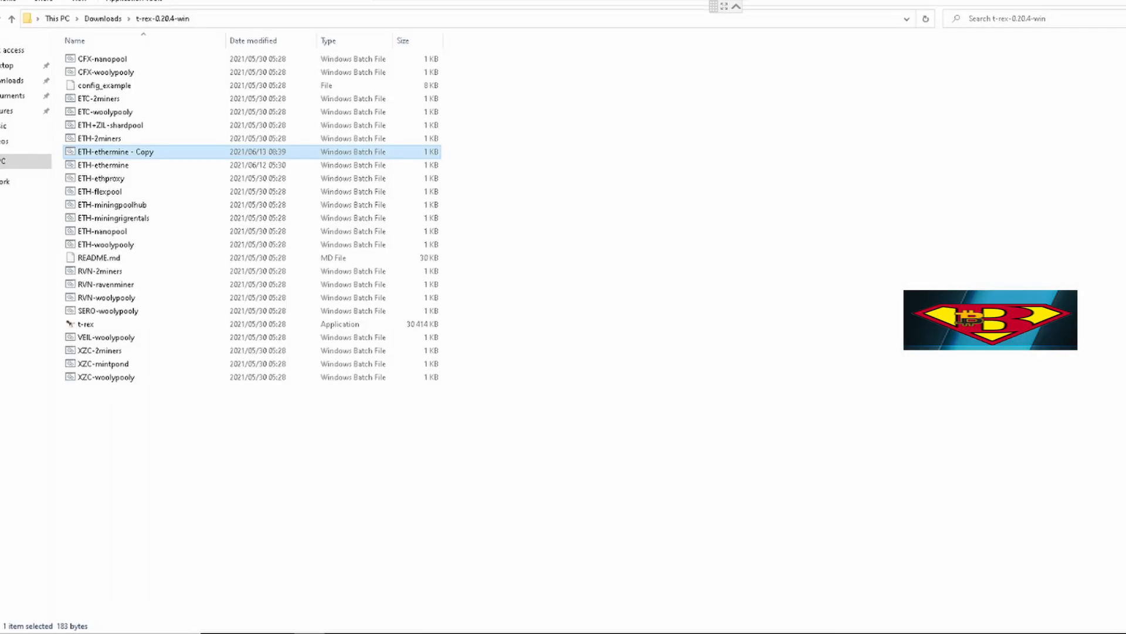
pyautogui.moveTo(115, 151)
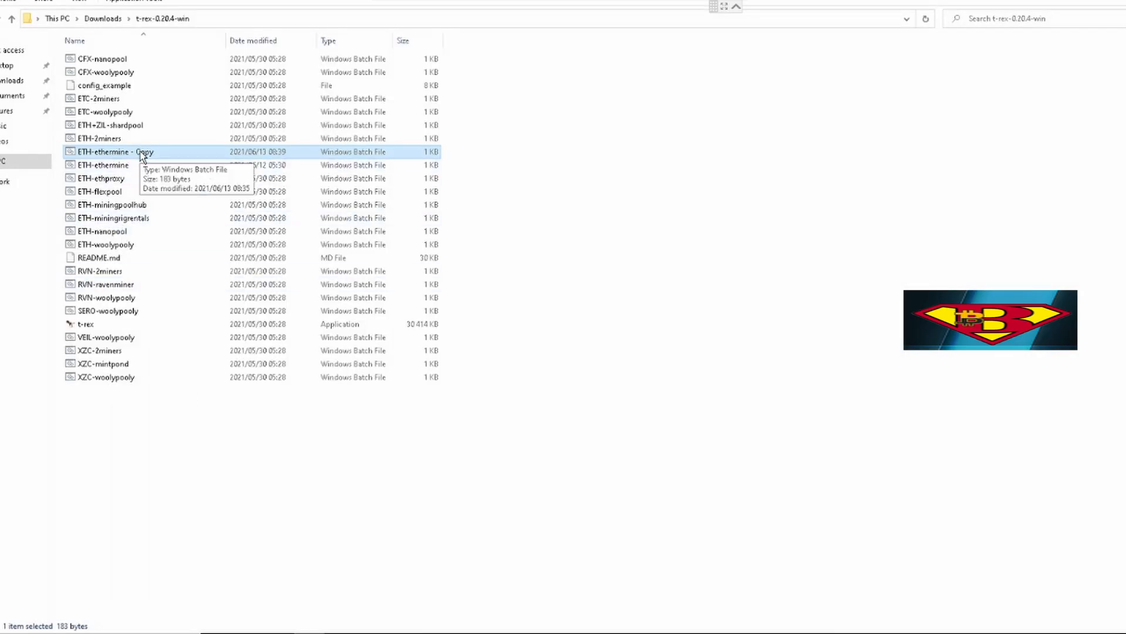
pyautogui.rightClick(113, 151)
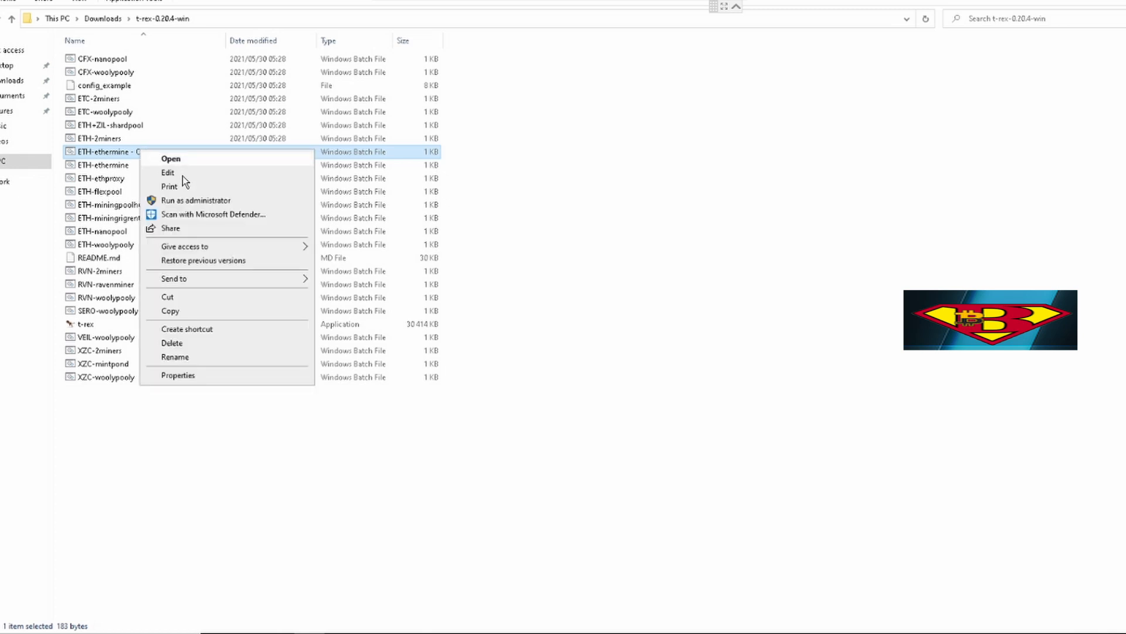
# Step: Change the batch file's --mt value from 3 to 4 in Notepad and close it
pyautogui.click(168, 173)
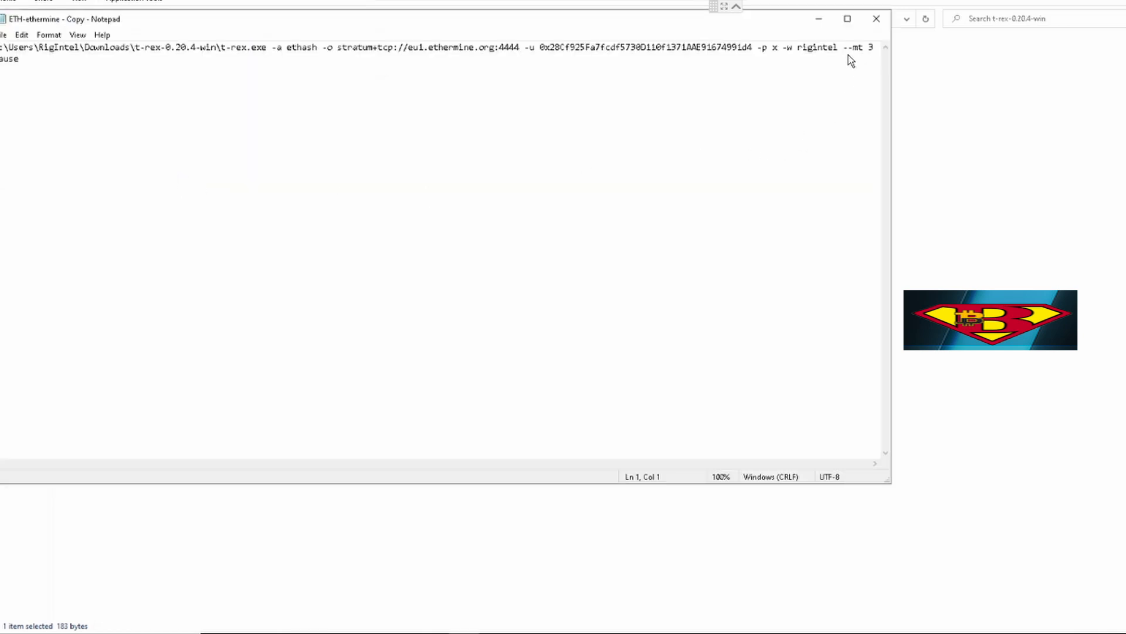
pyautogui.moveTo(845, 57)
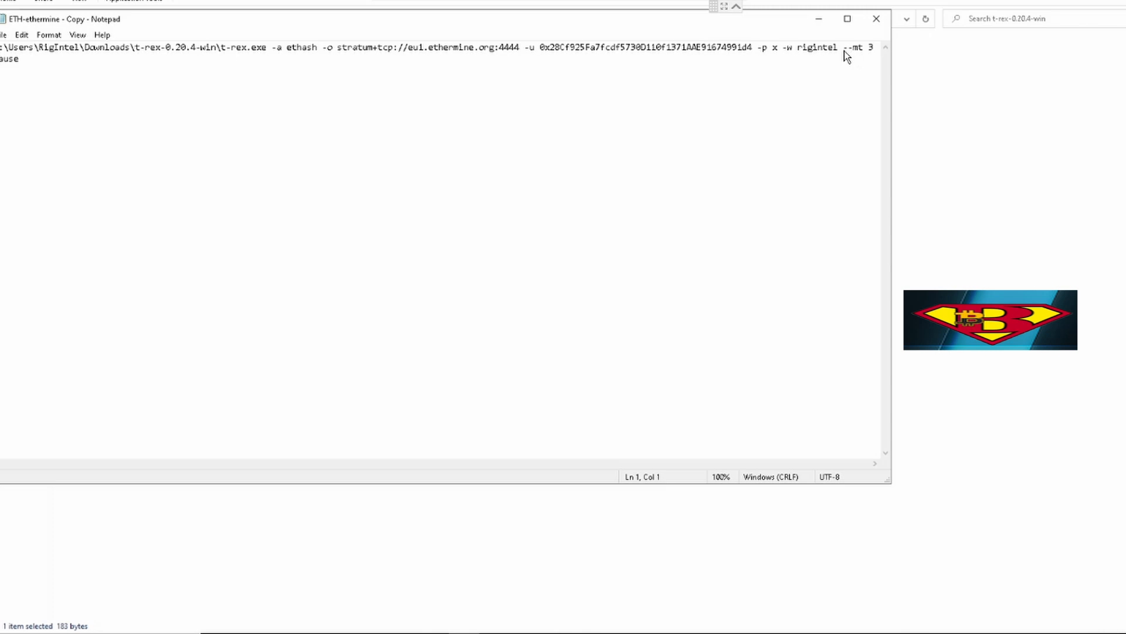
pyautogui.moveTo(864, 59)
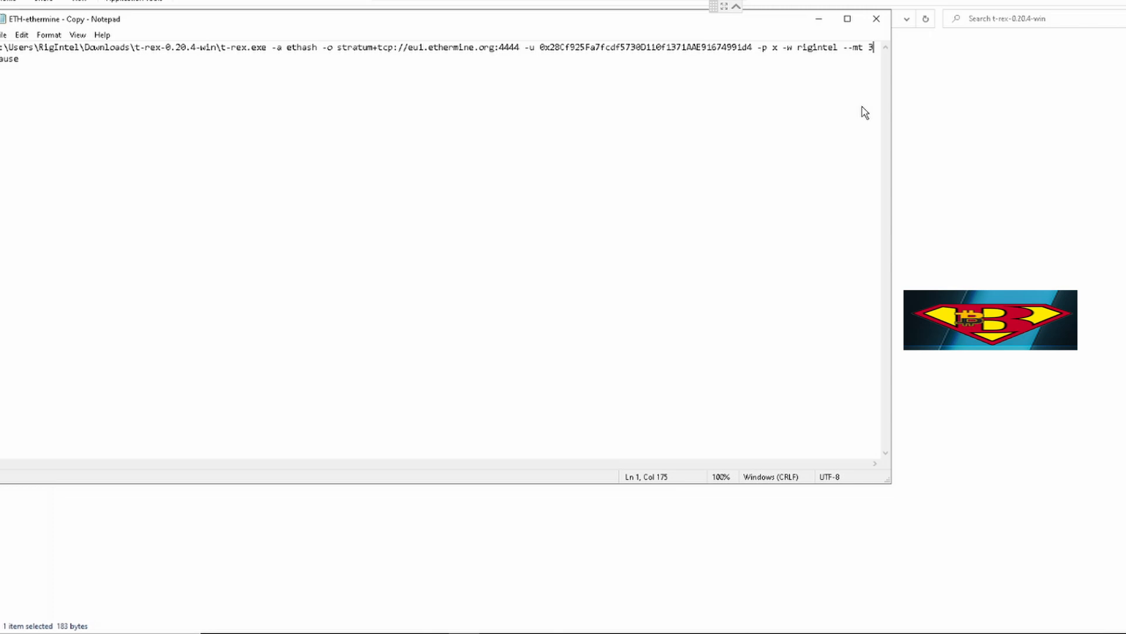
pyautogui.write('4')
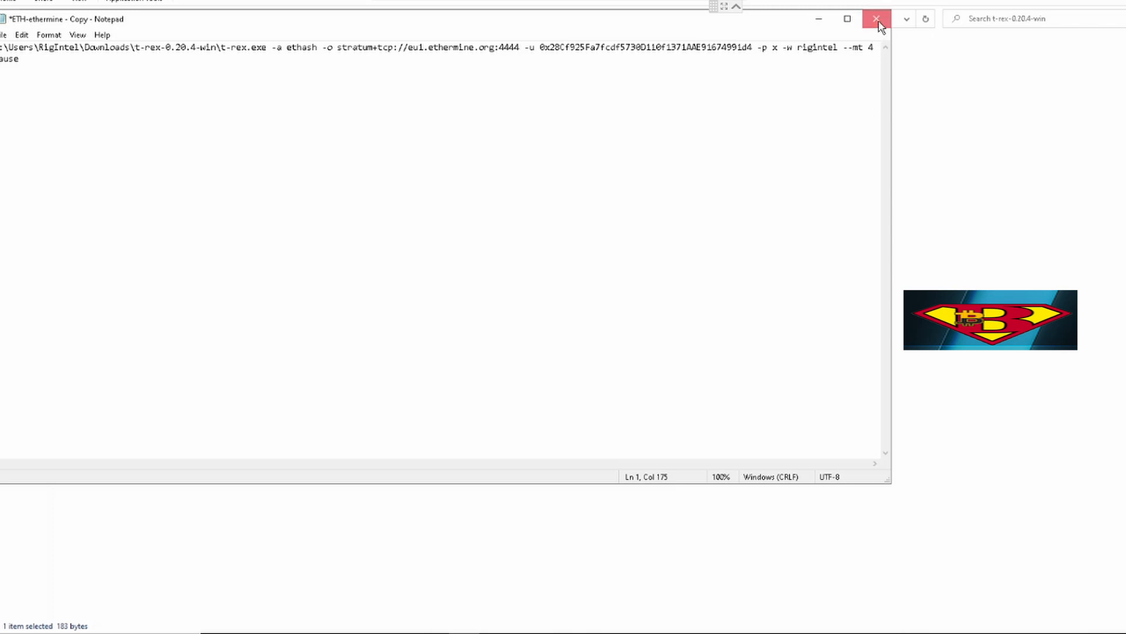
pyautogui.click(876, 18)
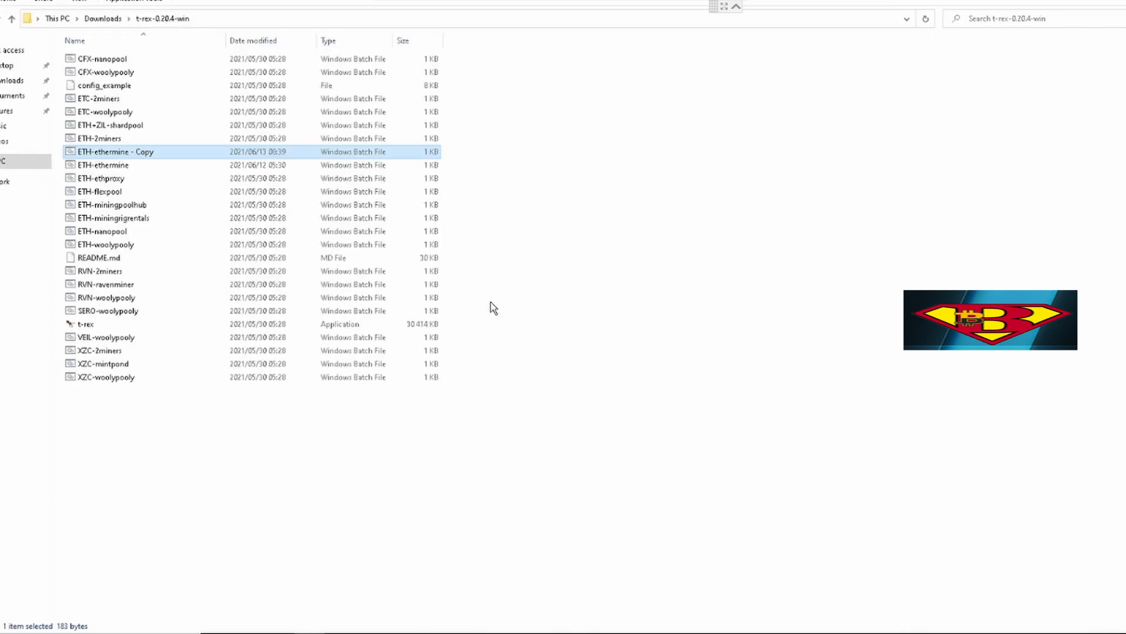
pyautogui.moveTo(181, 157)
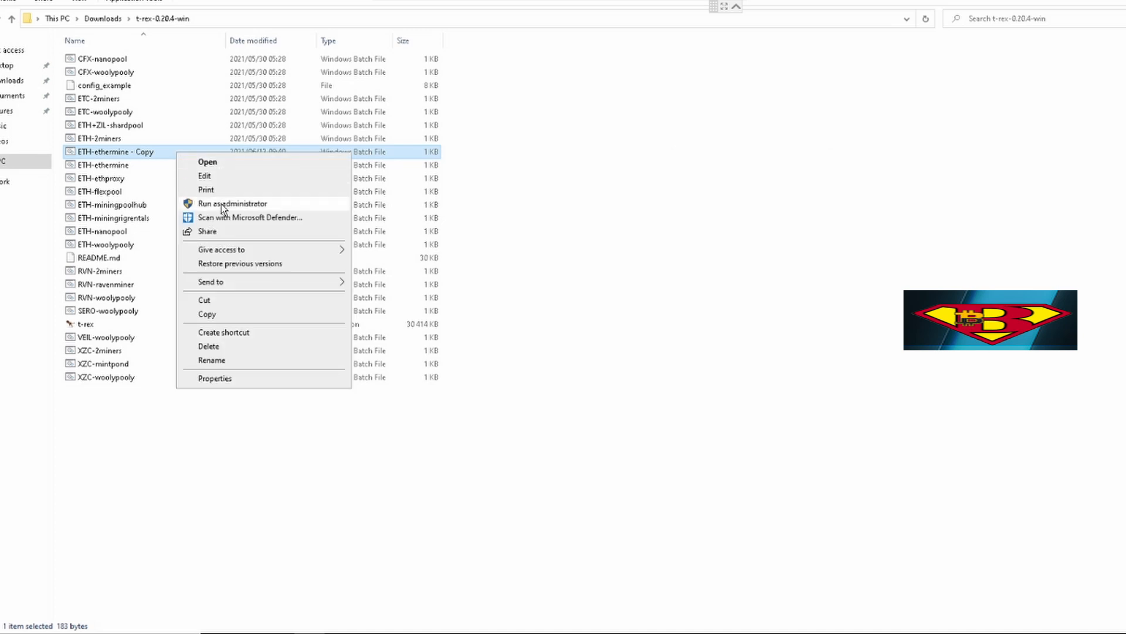
# Step: Run the --mt 4 batch file as administrator and watch the hashrate output
pyautogui.click(232, 203)
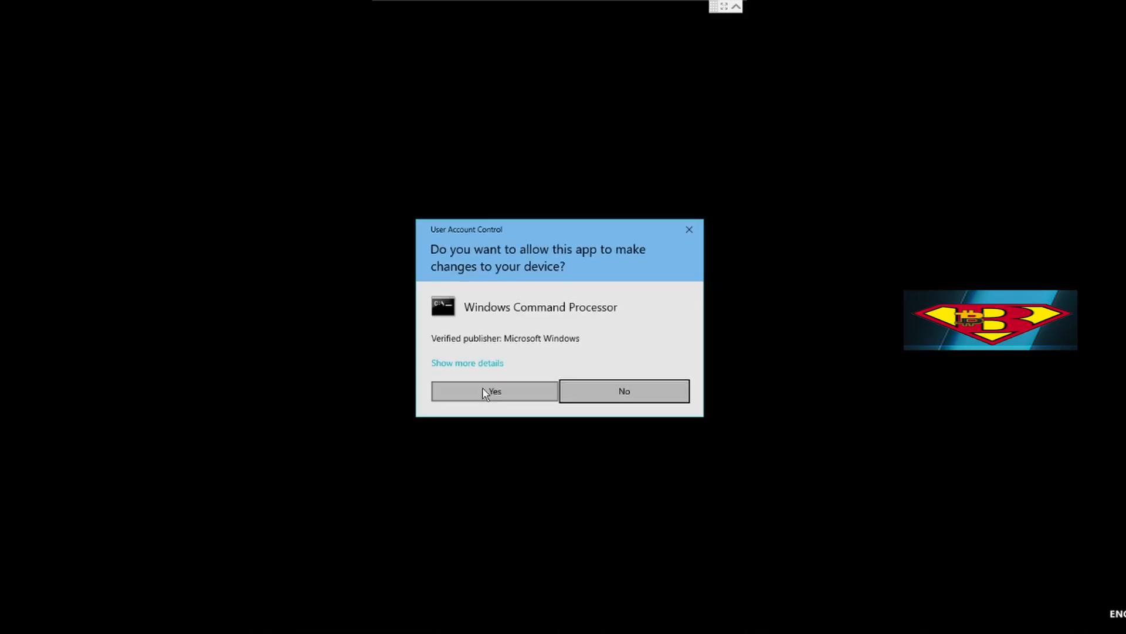
pyautogui.click(494, 390)
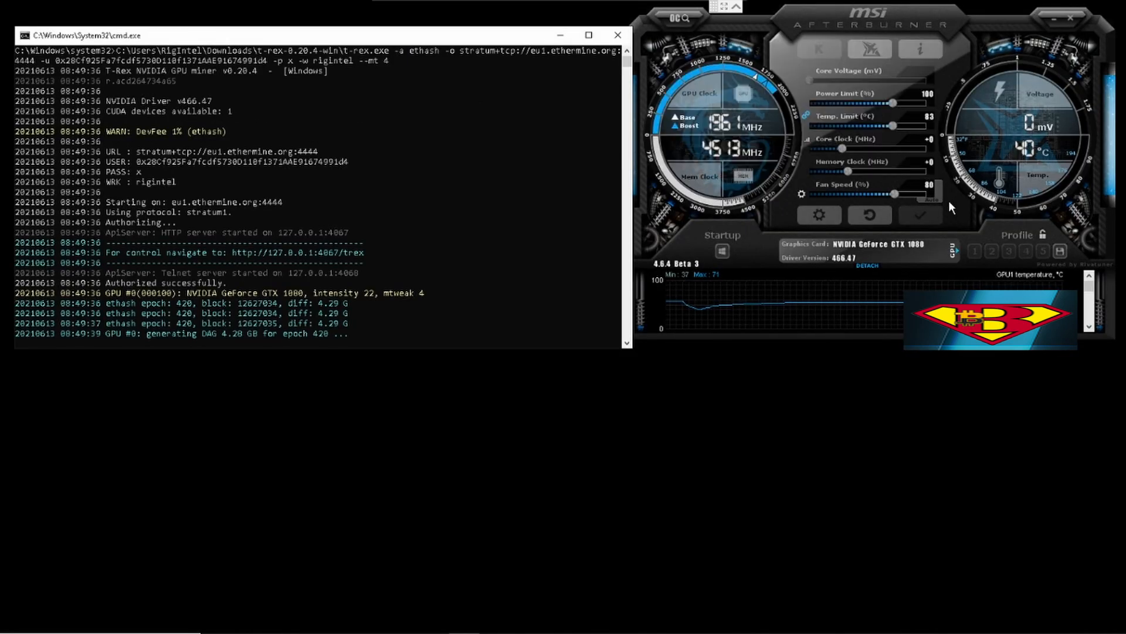
pyautogui.moveTo(457, 293)
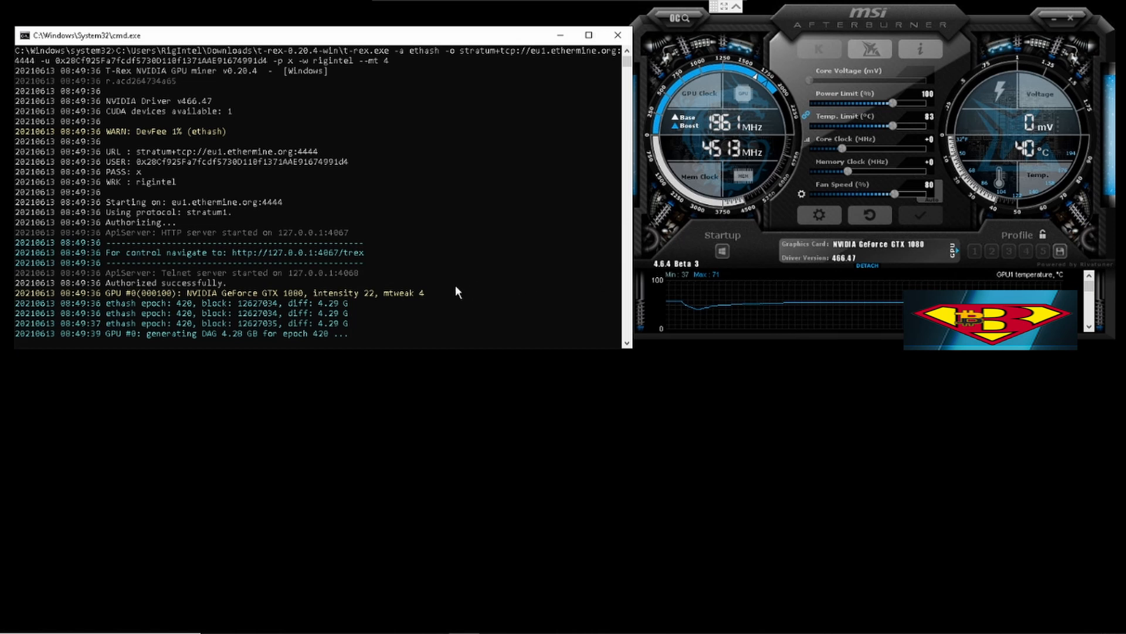
pyautogui.moveTo(404, 307)
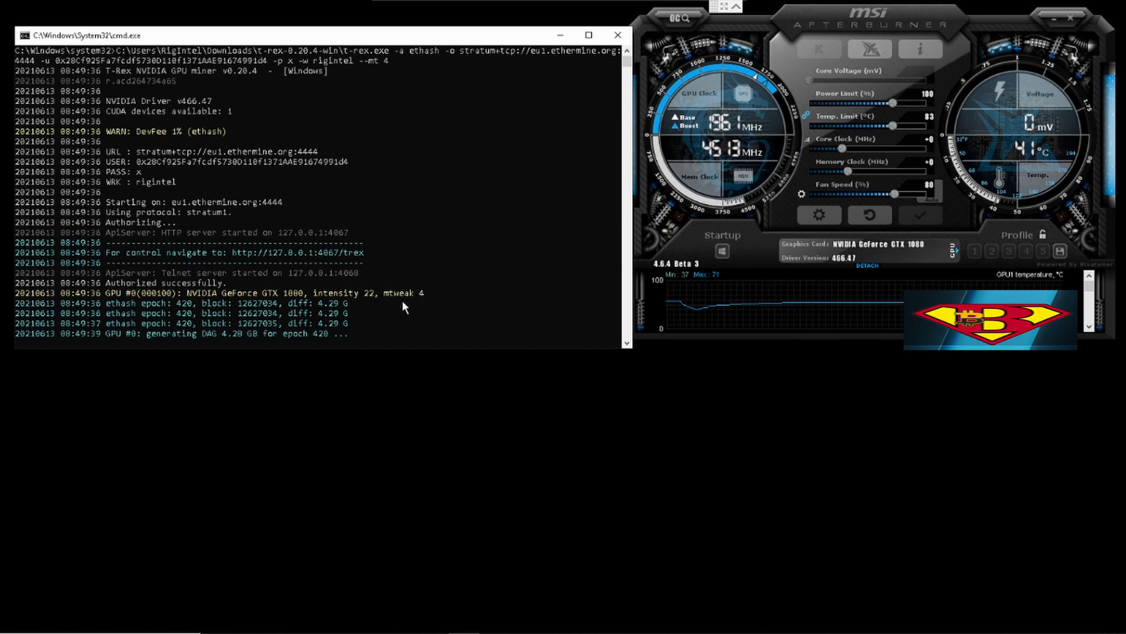
pyautogui.moveTo(302, 303)
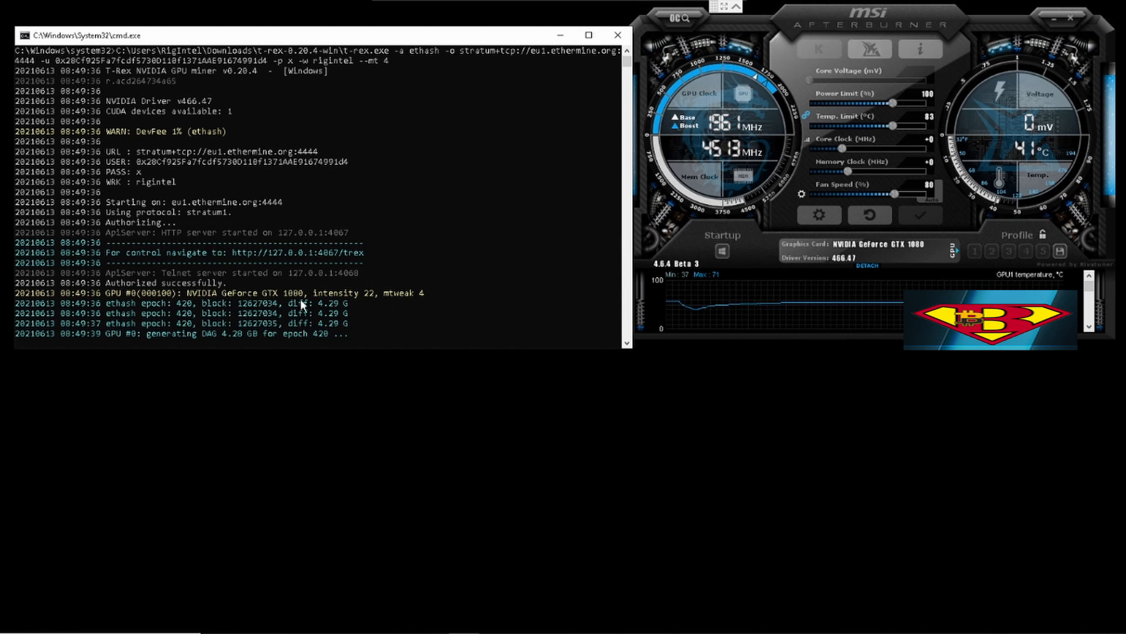
pyautogui.scroll(-3)
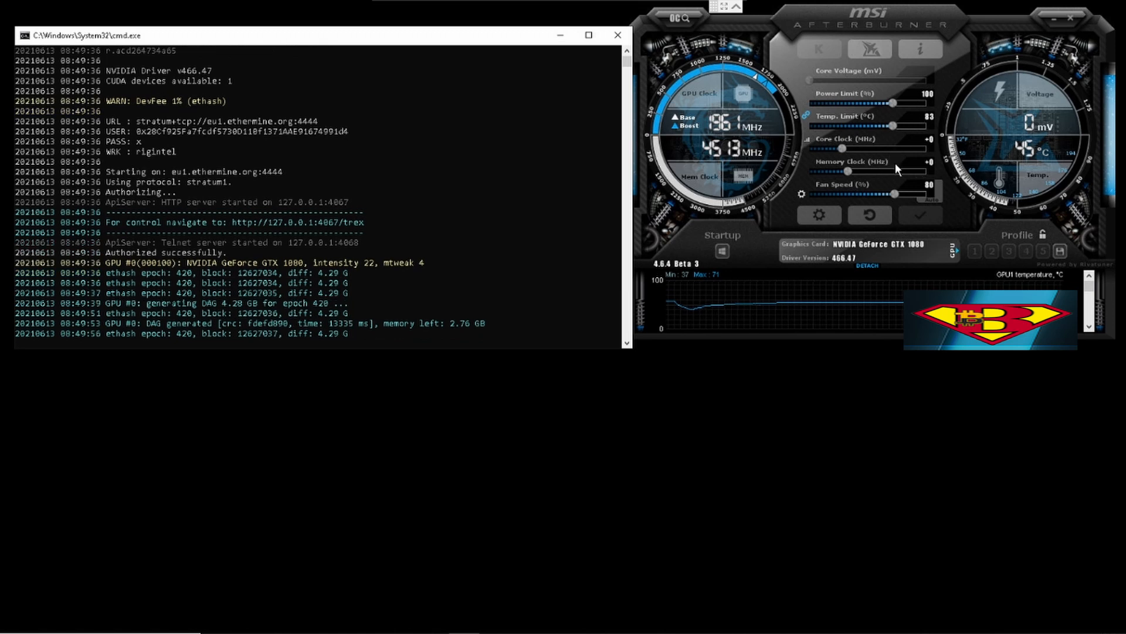
pyautogui.moveTo(441, 251)
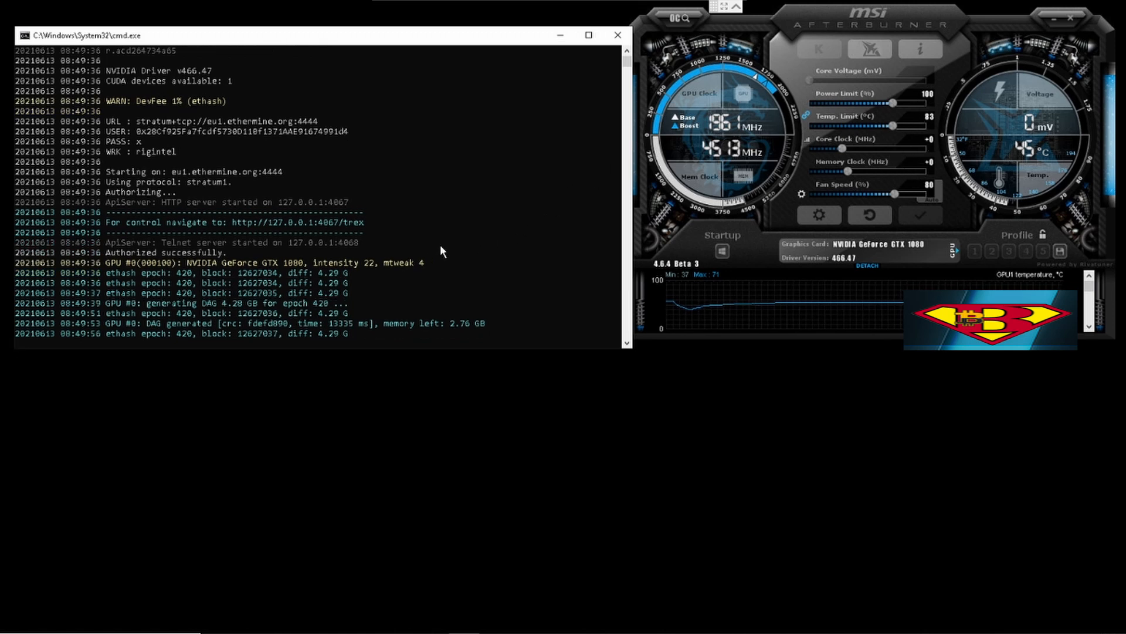
pyautogui.moveTo(503, 300)
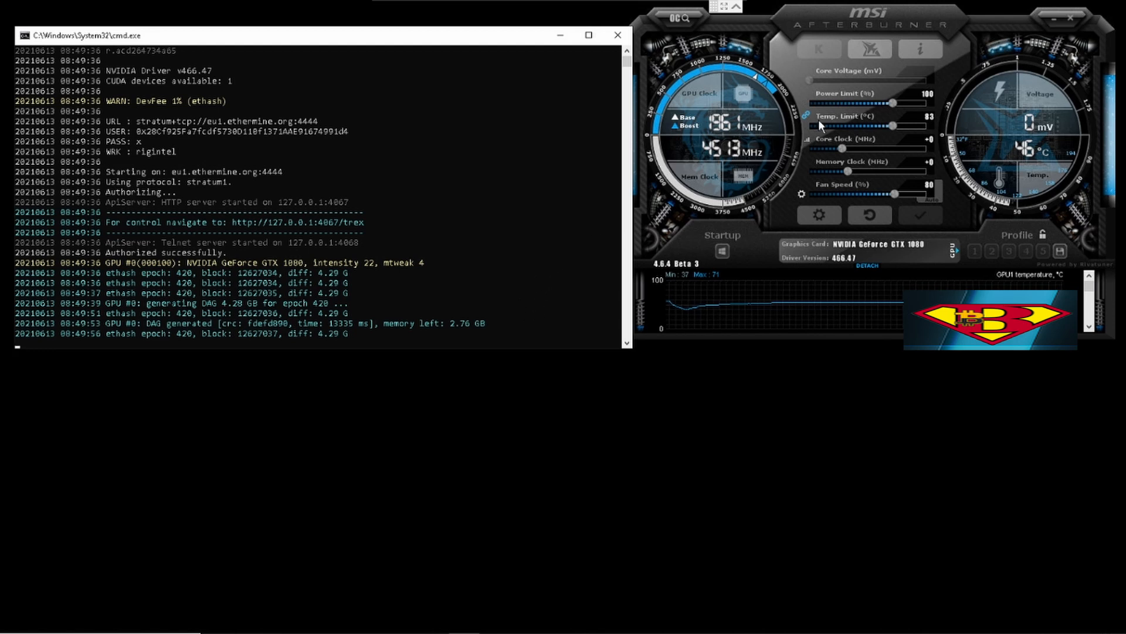
pyautogui.moveTo(445, 141)
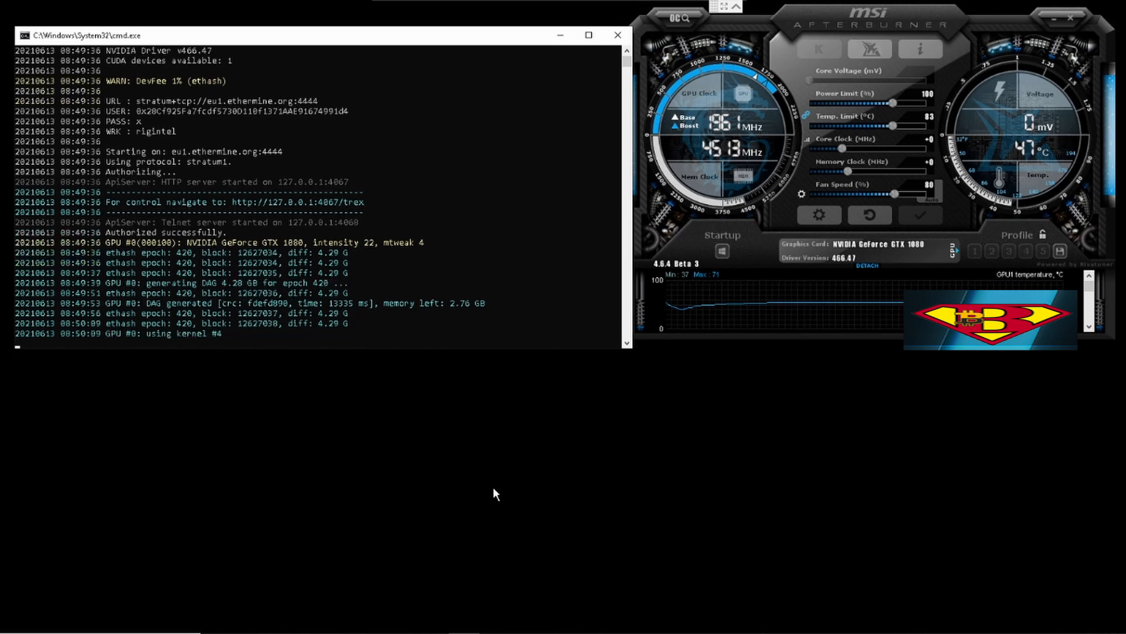
pyautogui.moveTo(563, 458)
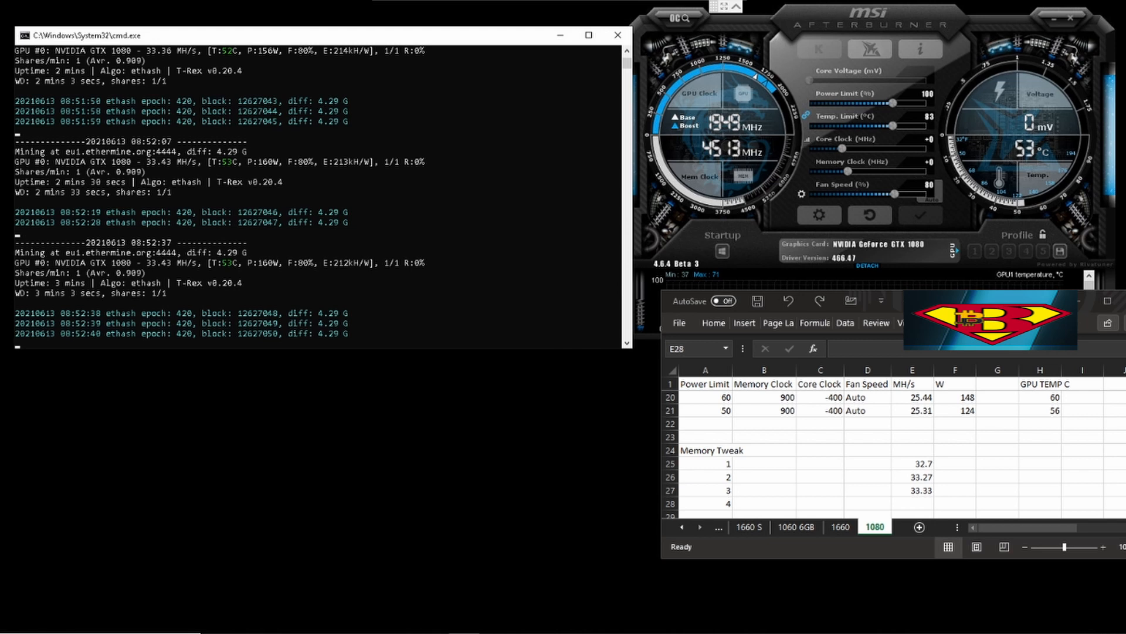
pyautogui.click(912, 503)
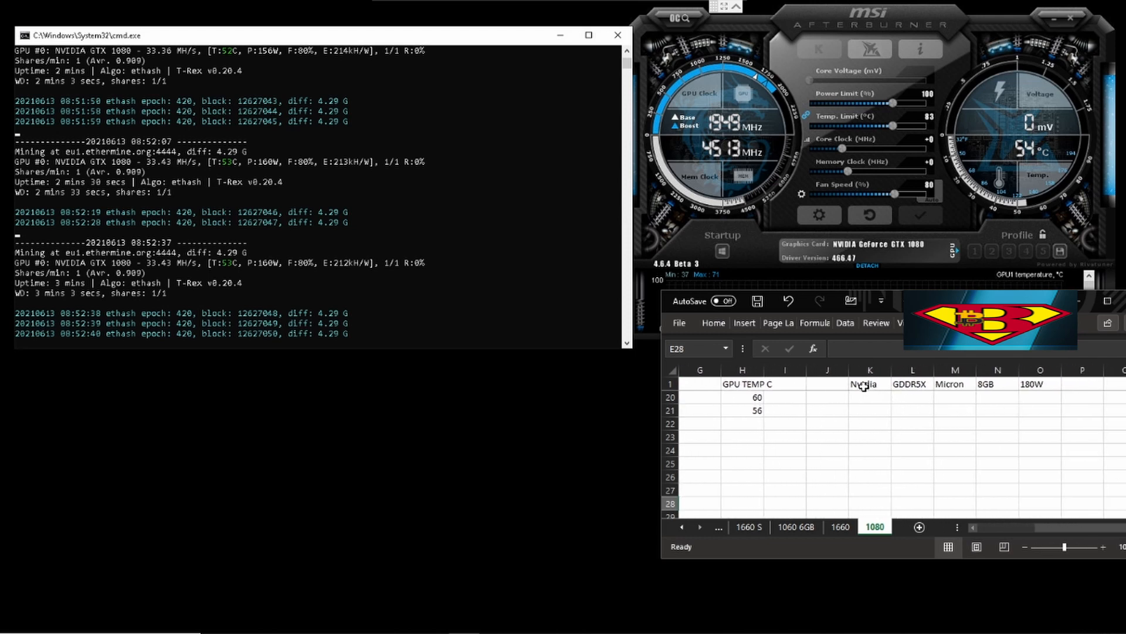
pyautogui.click(912, 384)
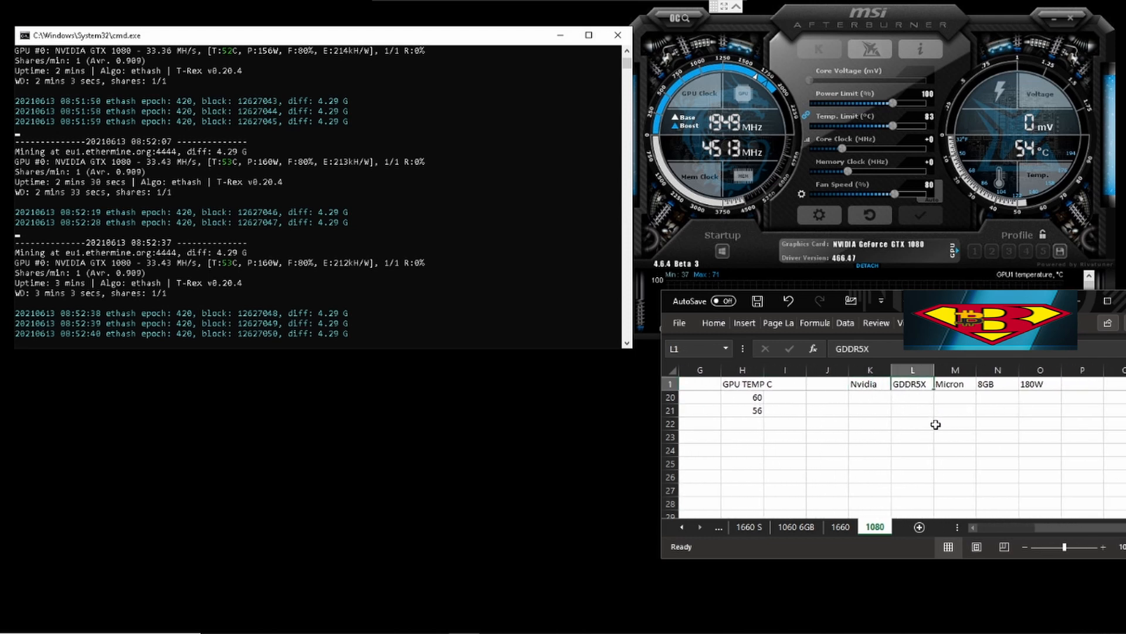
pyautogui.moveTo(927, 407)
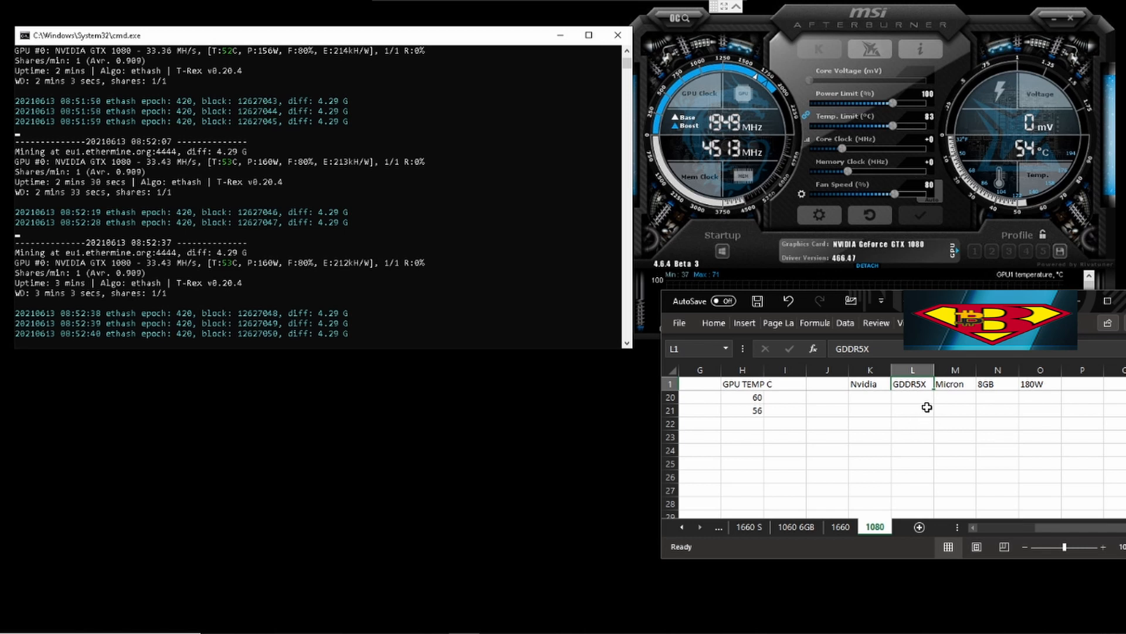
pyautogui.click(955, 384)
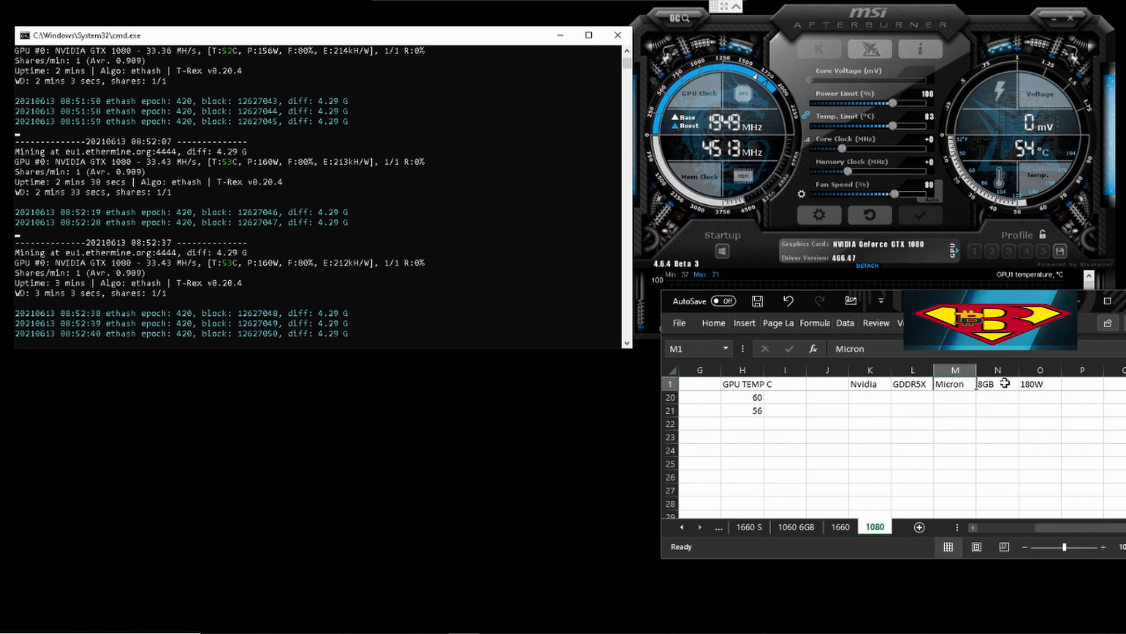
pyautogui.click(1040, 383)
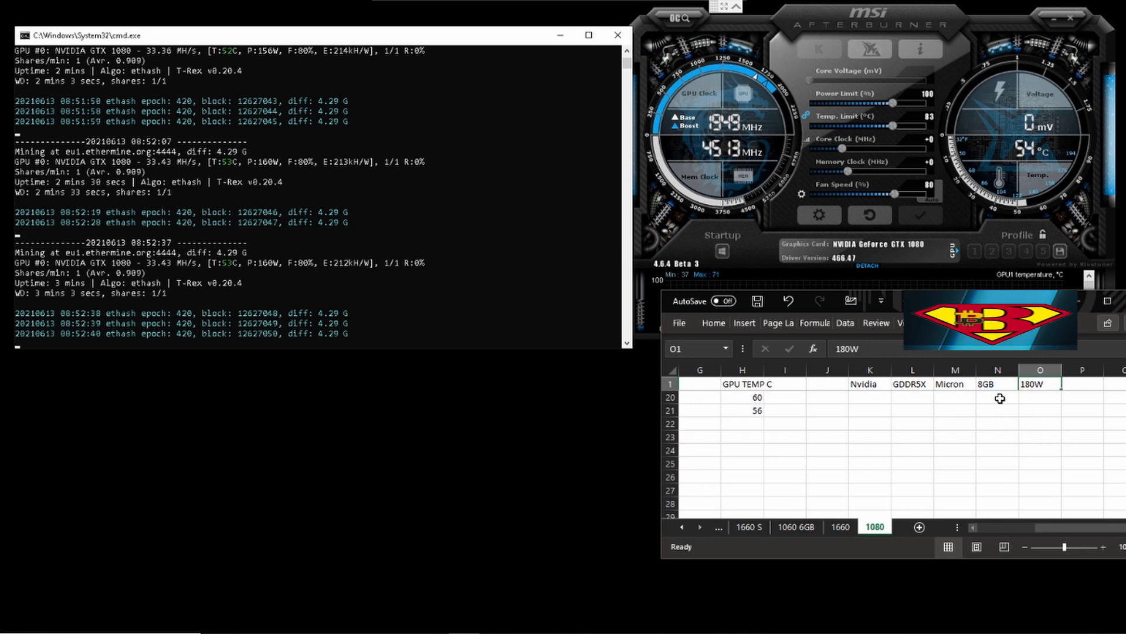
pyautogui.click(997, 383)
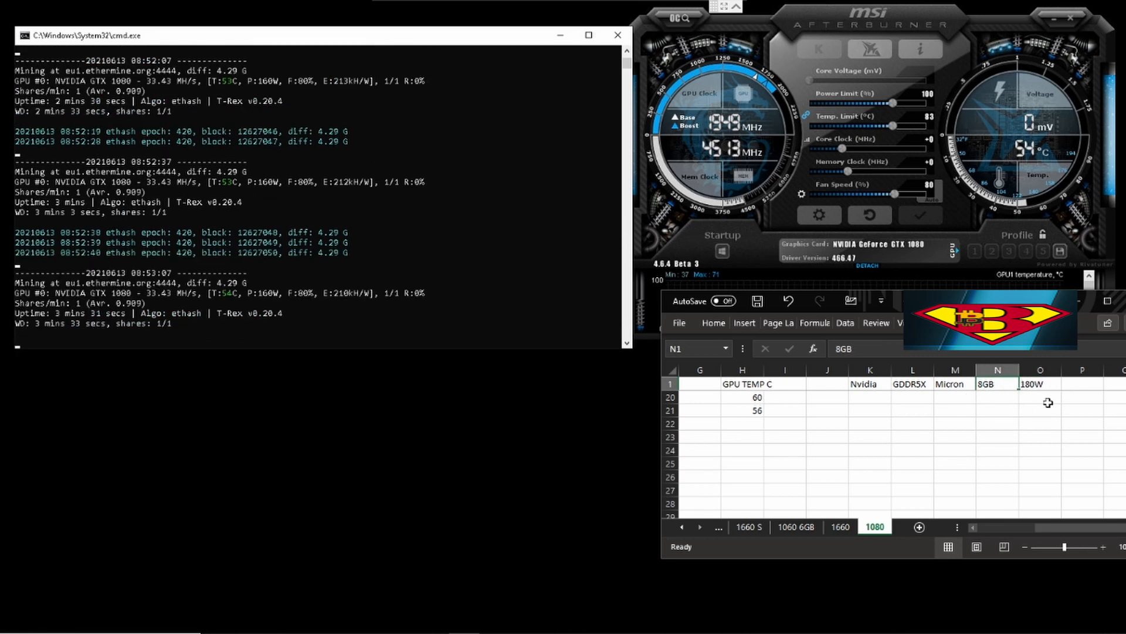
pyautogui.click(912, 383)
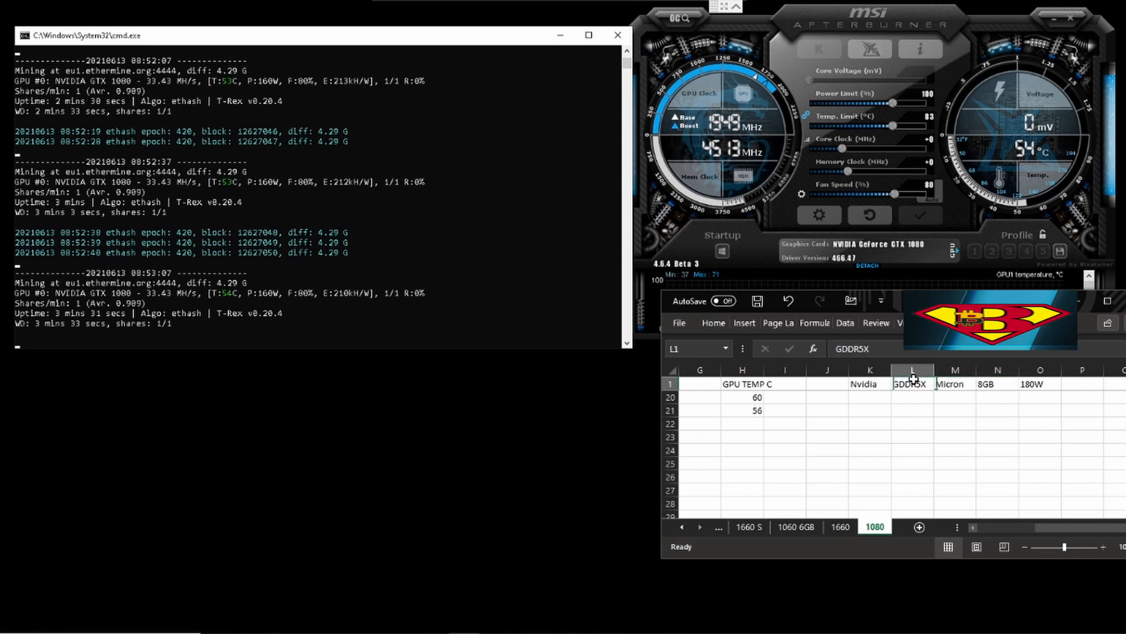
pyautogui.moveTo(959, 451)
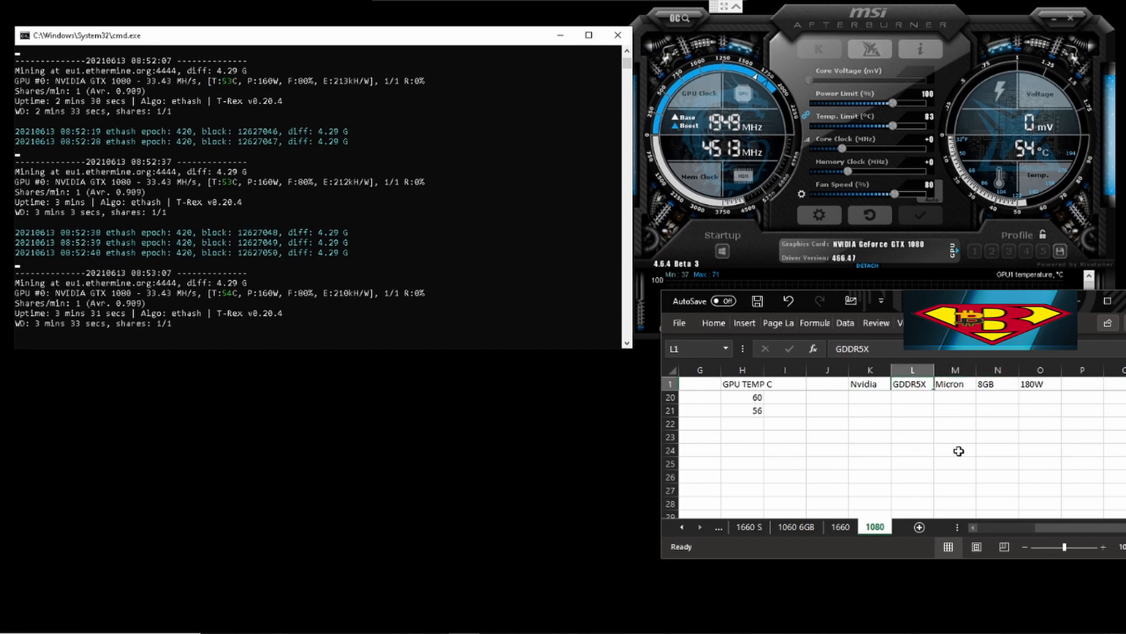
pyautogui.moveTo(953, 470)
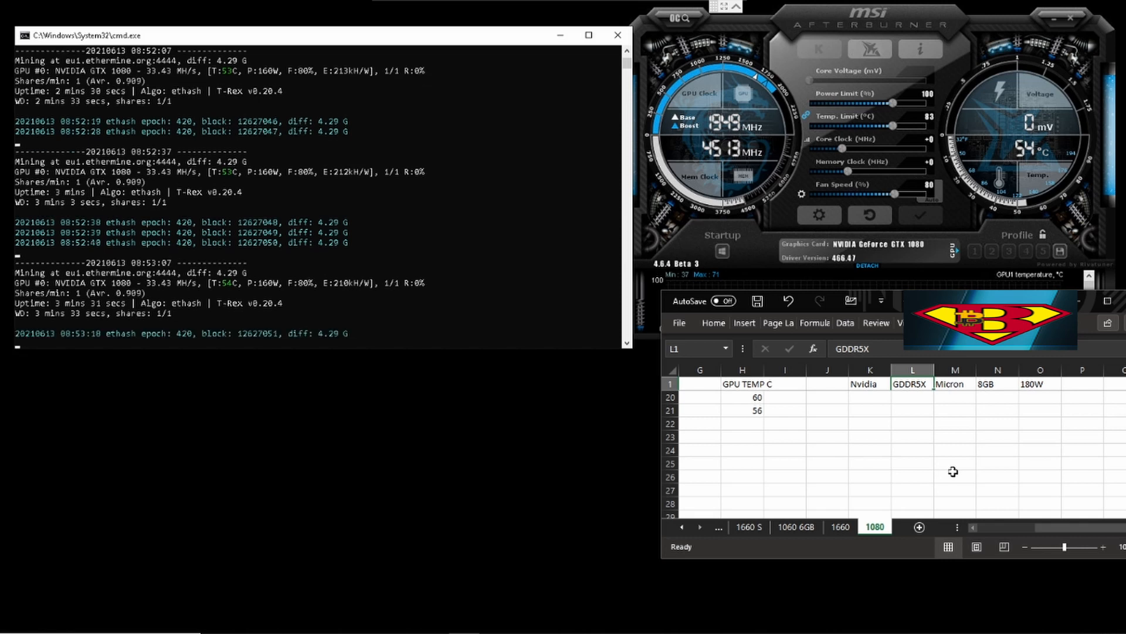
pyautogui.moveTo(965, 481)
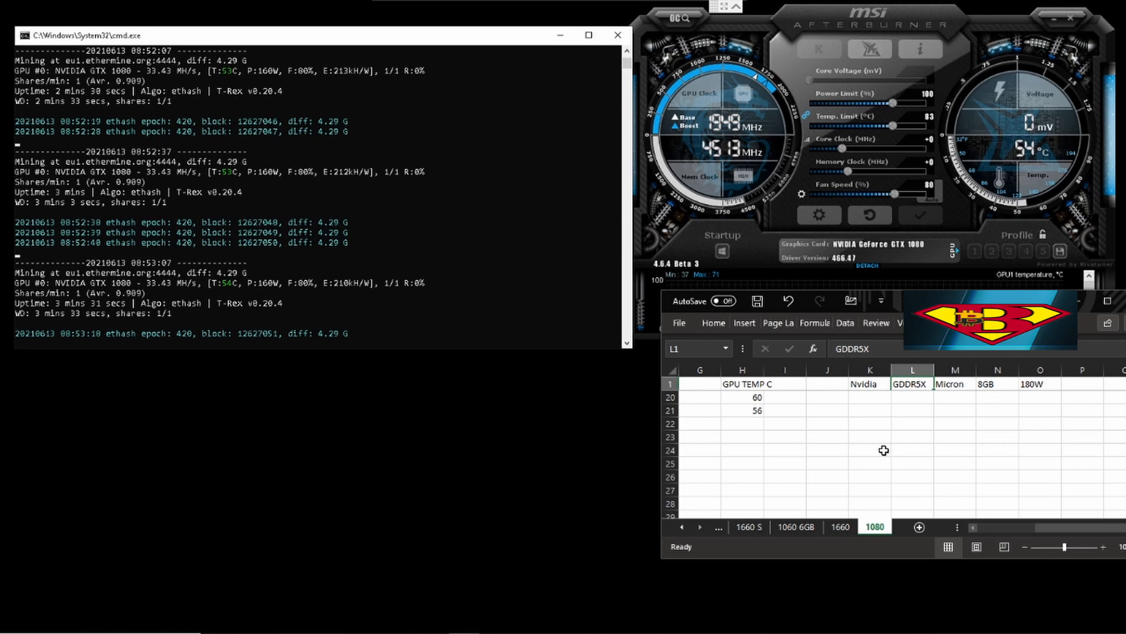
pyautogui.moveTo(943, 451)
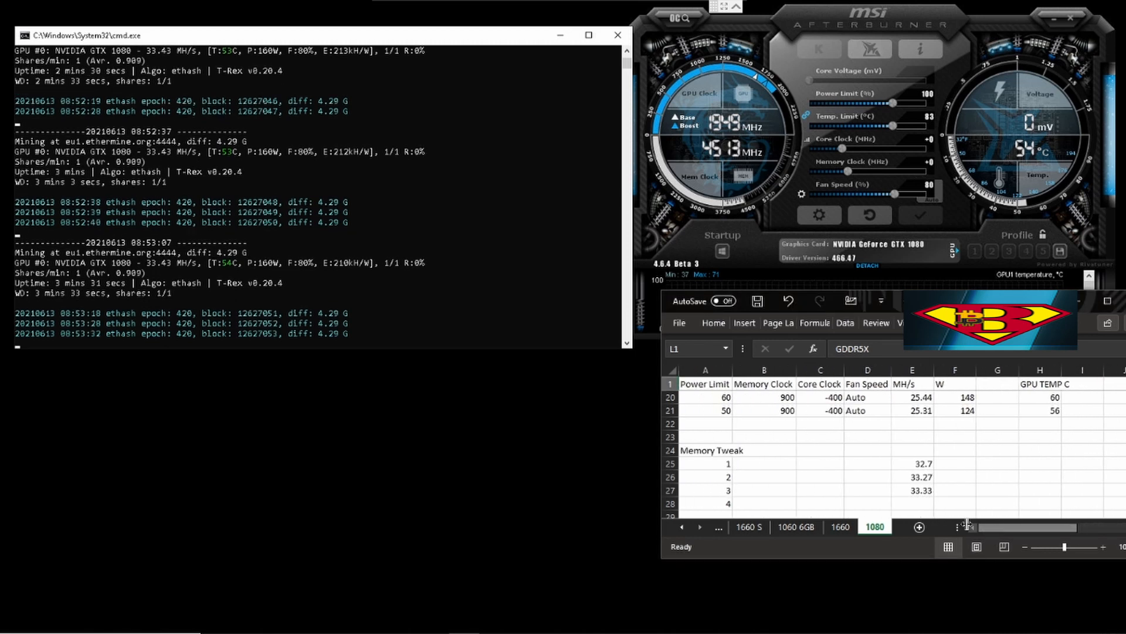
# Step: Select the memory tweak 4 hashrate cell, E28, in the 1080 log
pyautogui.click(912, 503)
pyautogui.write('33.43')
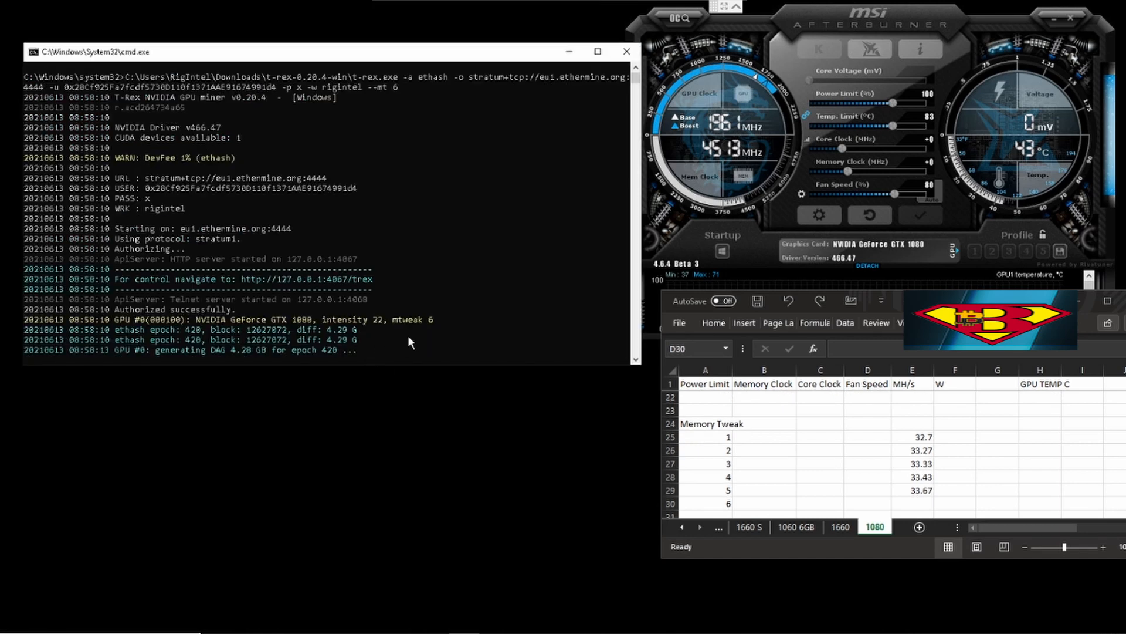
pyautogui.moveTo(423, 331)
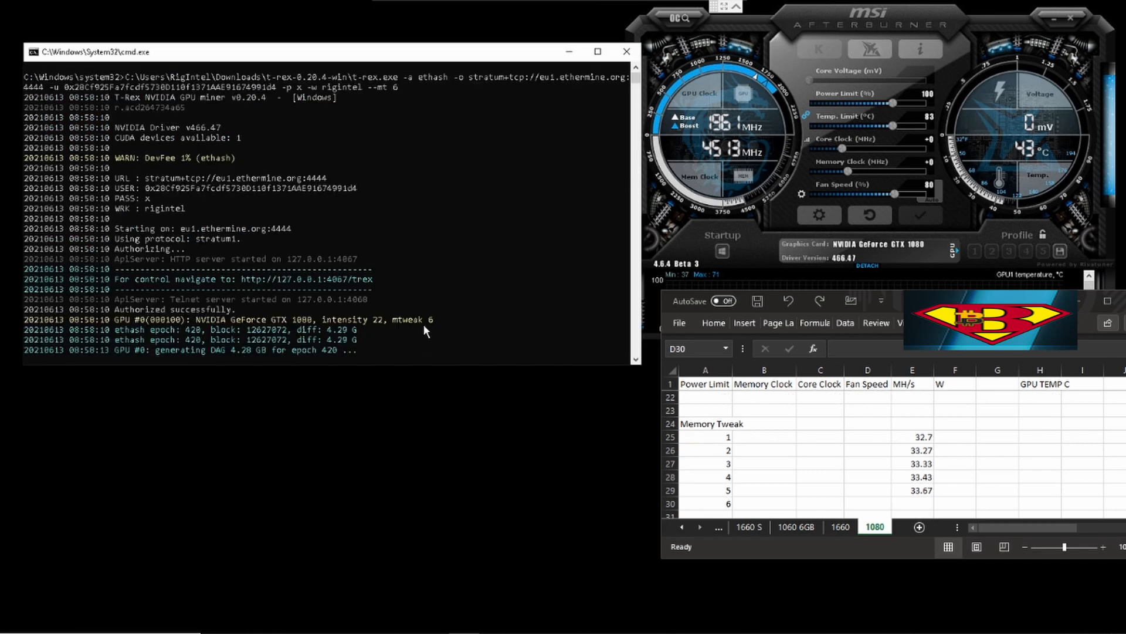
pyautogui.moveTo(415, 332)
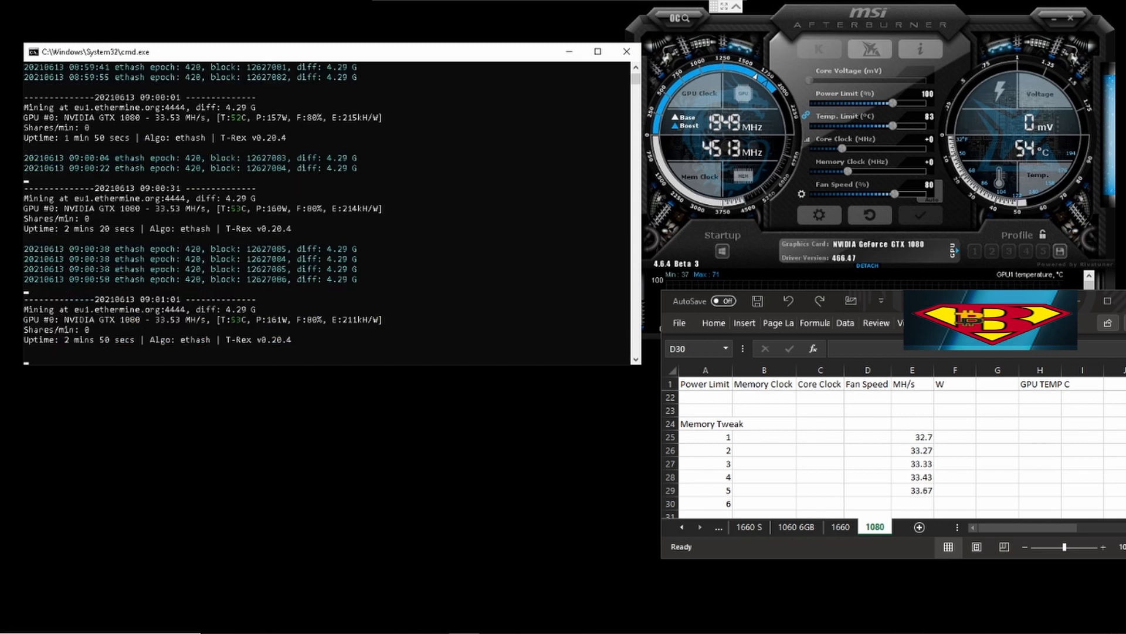
pyautogui.moveTo(388, 401)
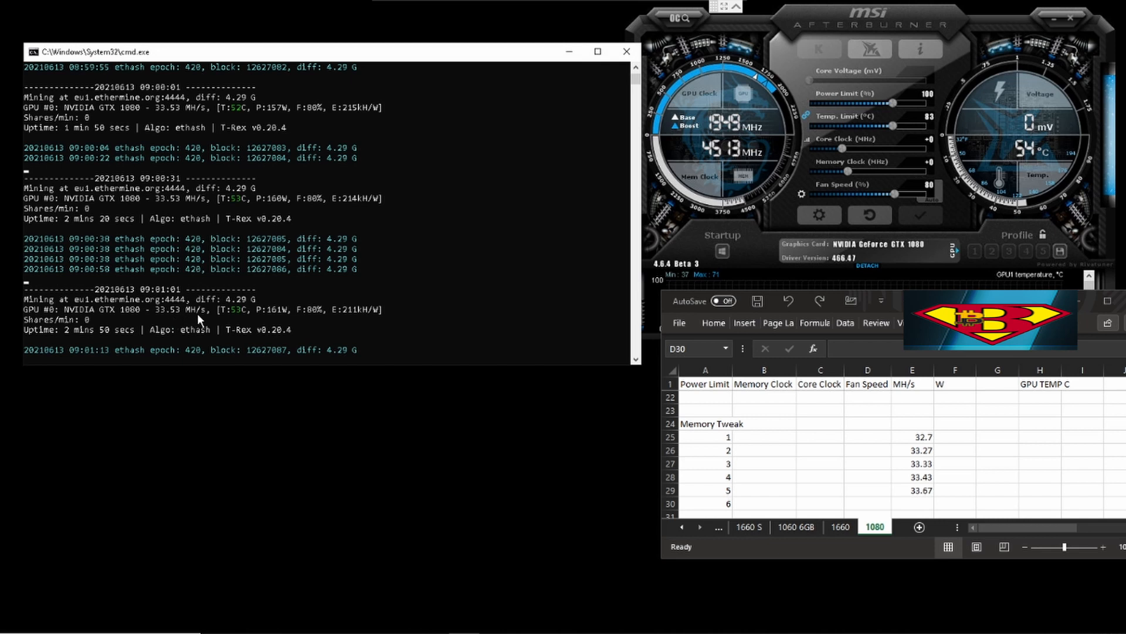
pyautogui.moveTo(855, 506)
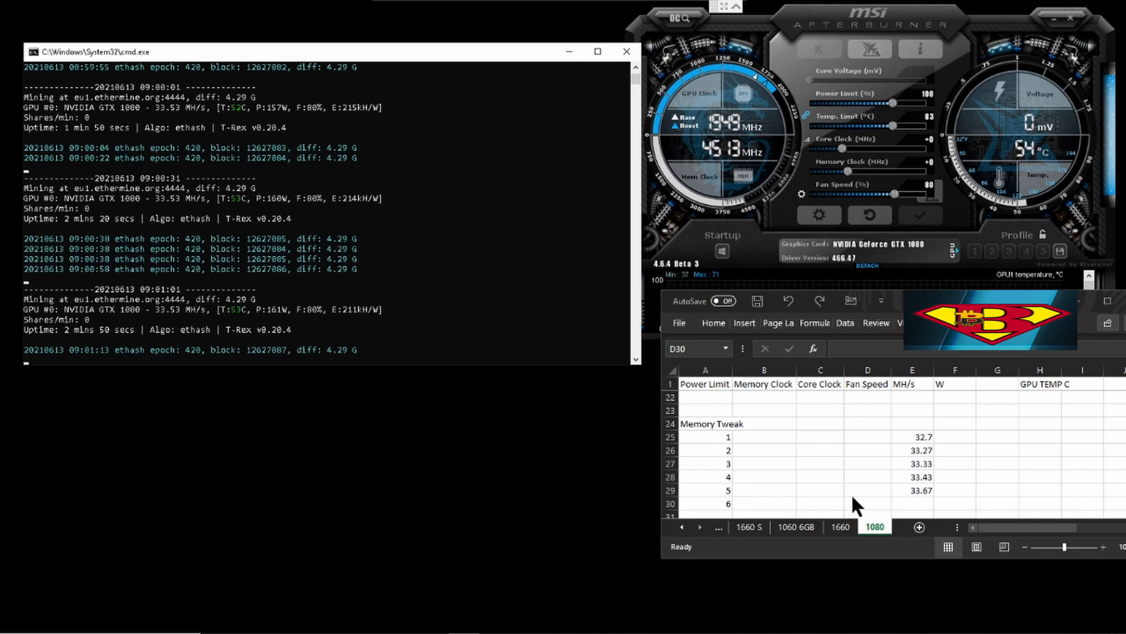
pyautogui.moveTo(930, 503)
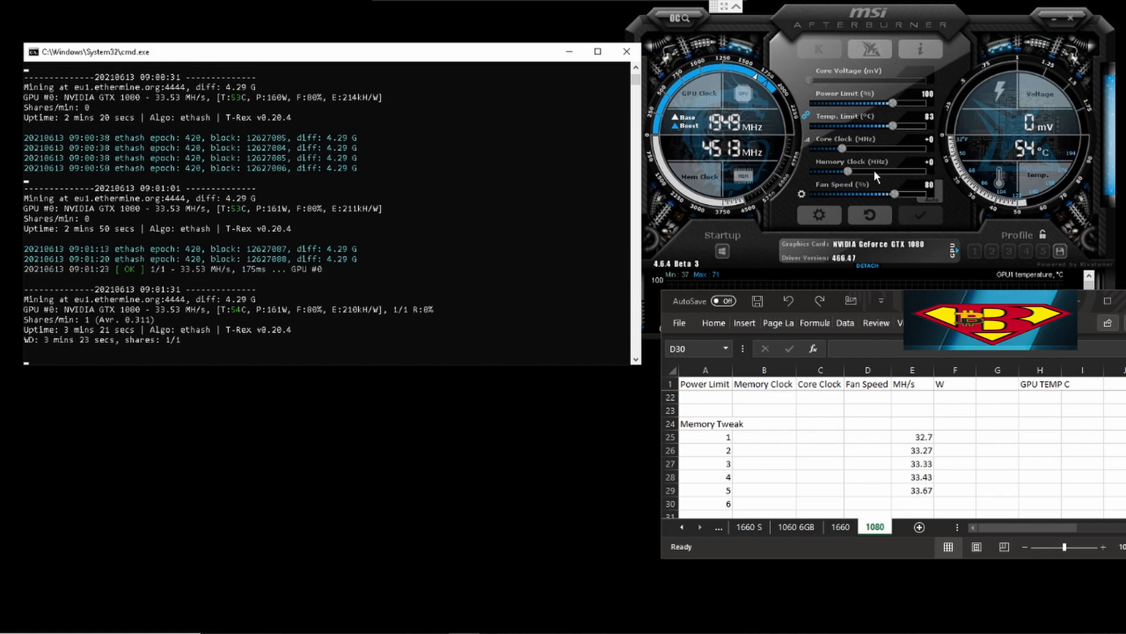
pyautogui.moveTo(860, 441)
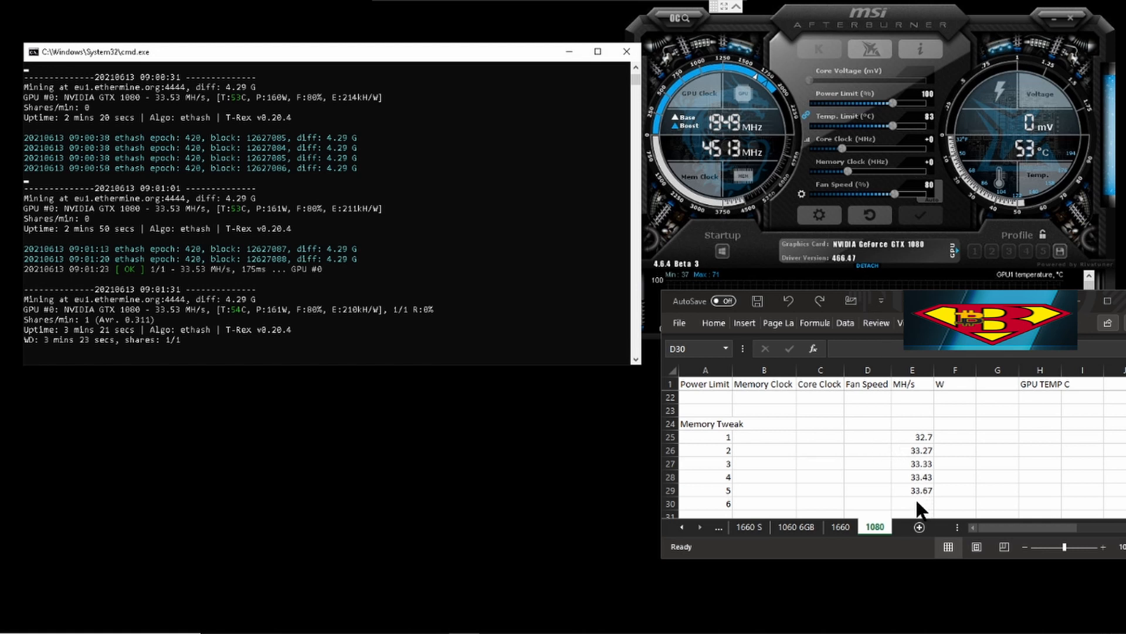
# Step: Enter 33.53 MH/s in cell E30 for memory tweak 6
pyautogui.click(912, 502)
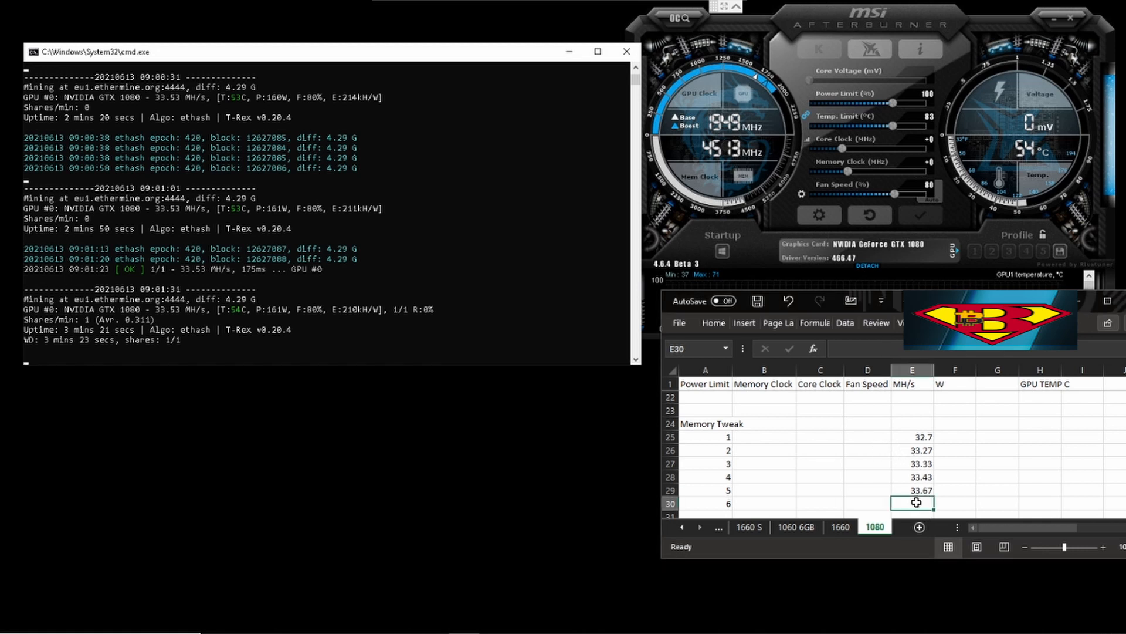
pyautogui.write('33.')
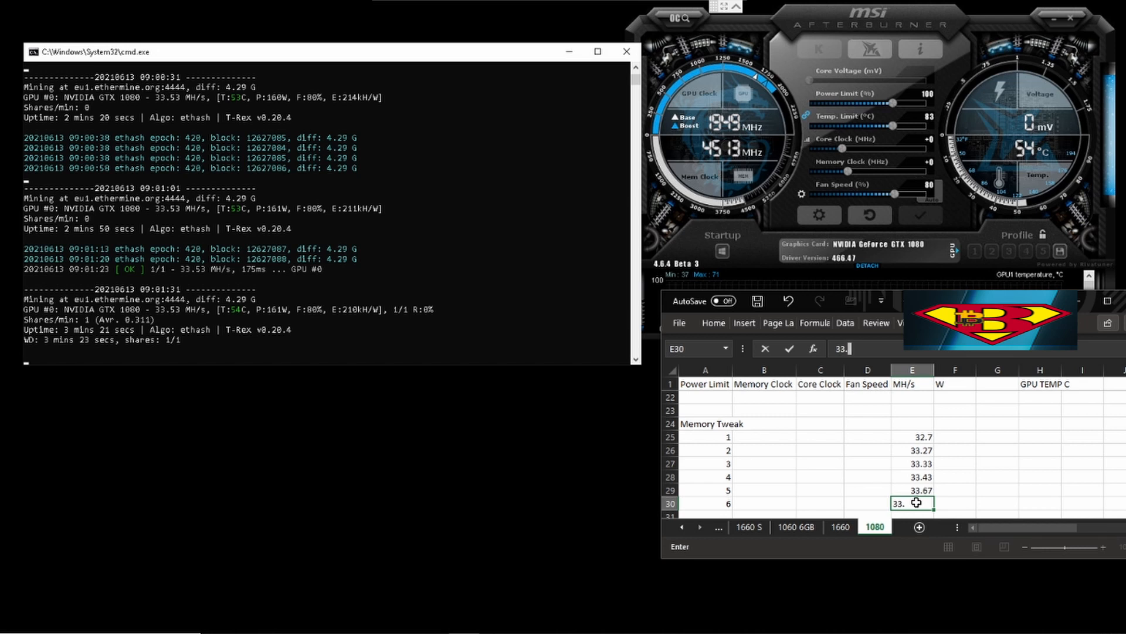
pyautogui.press('Return')
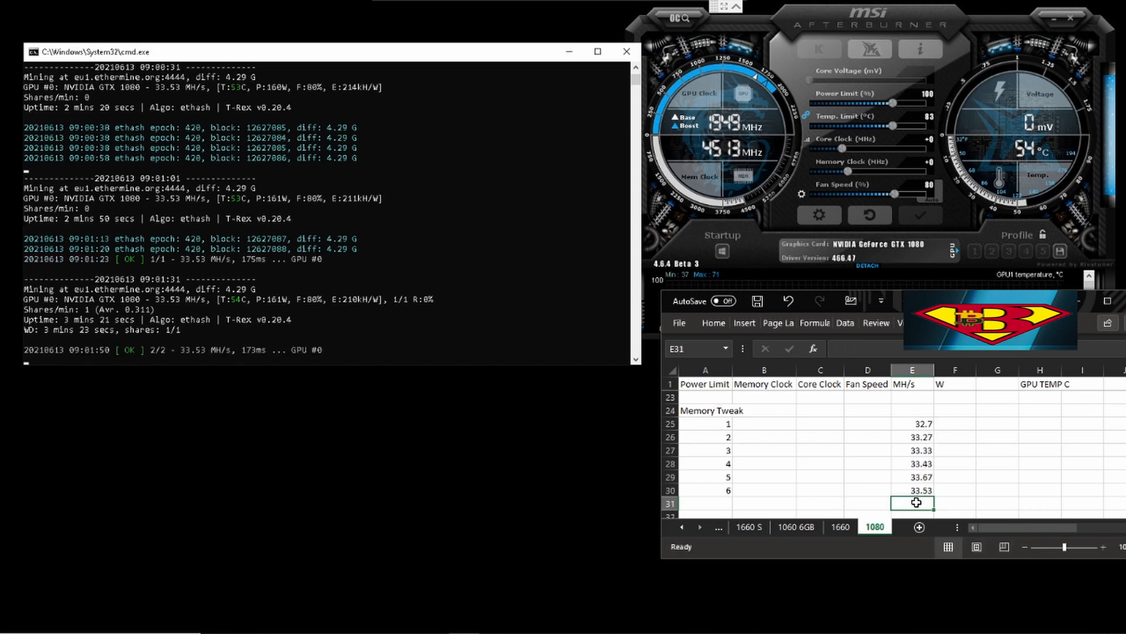
pyautogui.moveTo(772, 487)
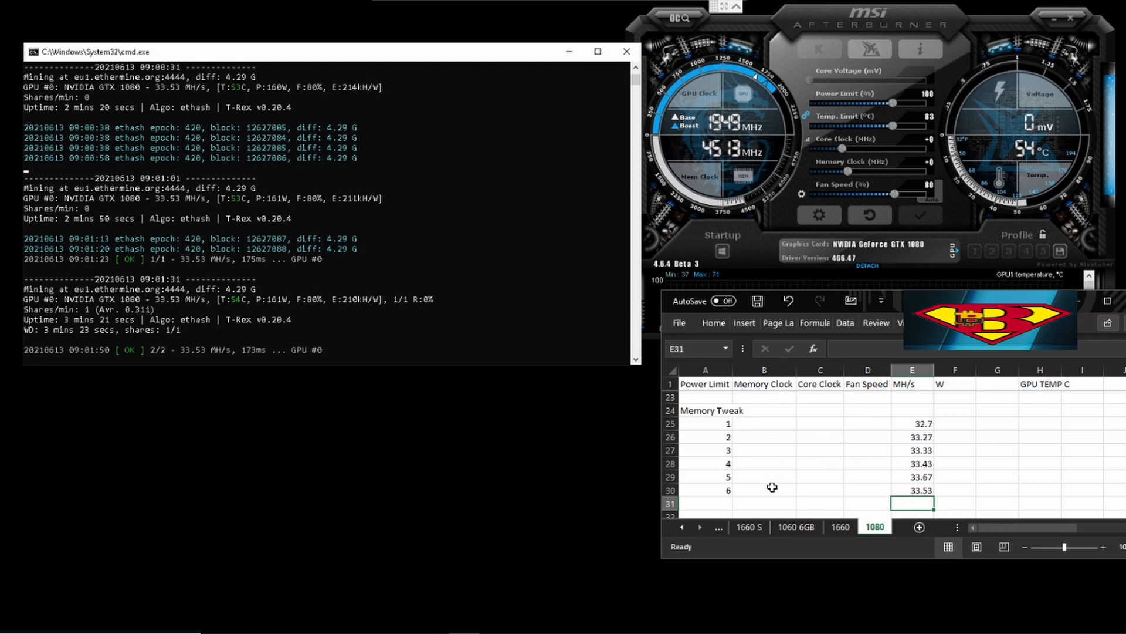
pyautogui.moveTo(852, 474)
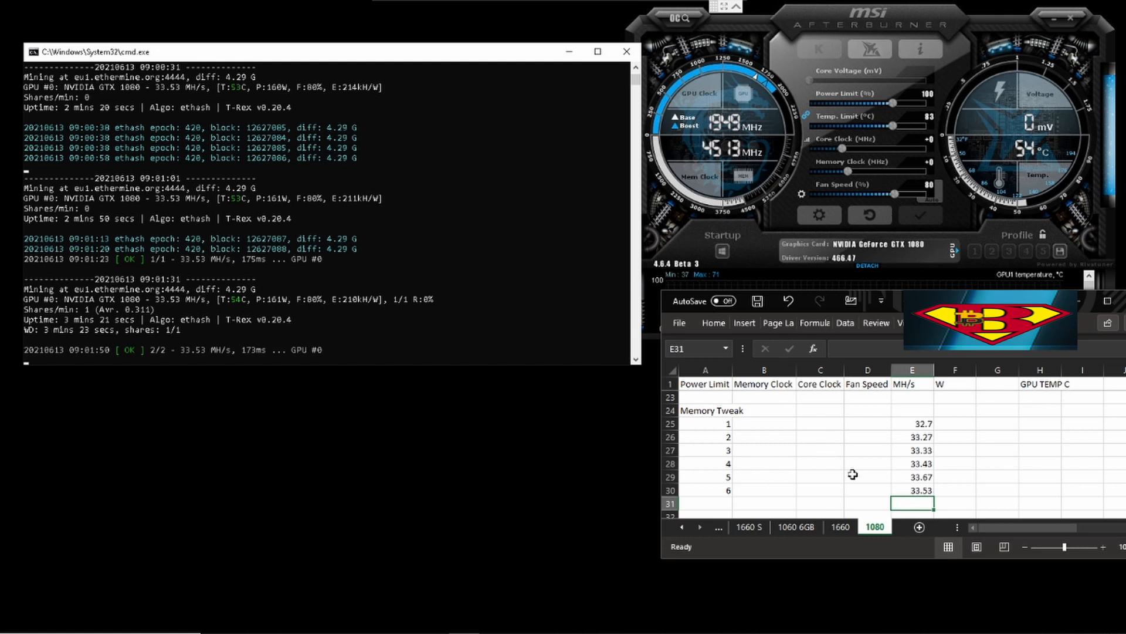
pyautogui.moveTo(850, 452)
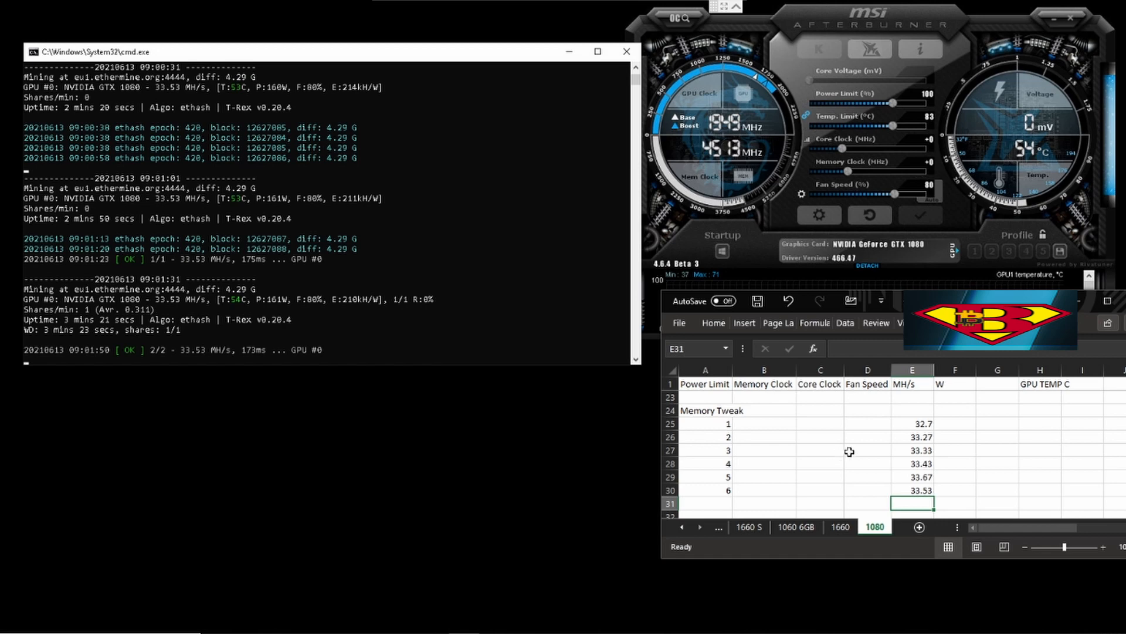